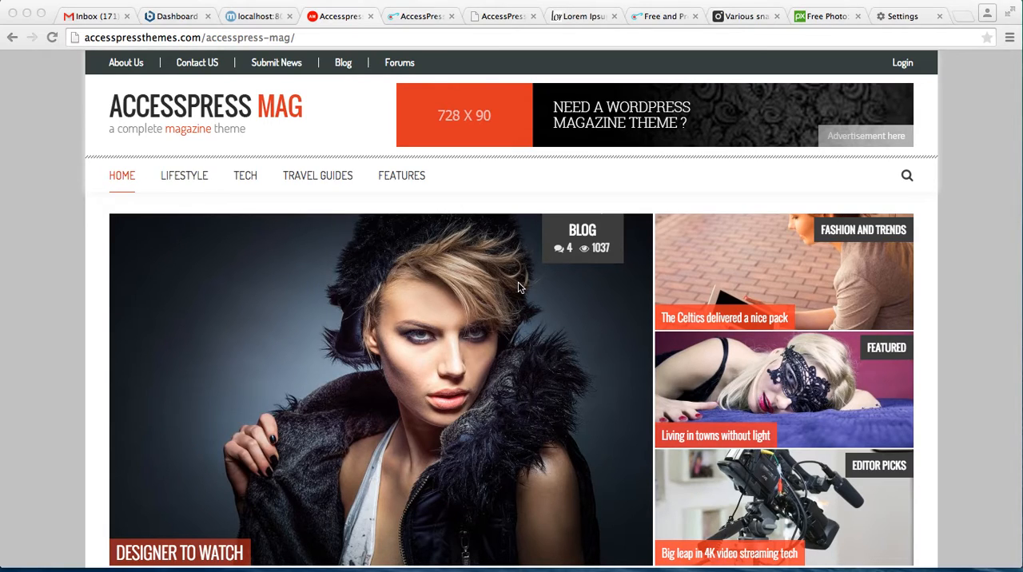
mouse_move(716, 112)
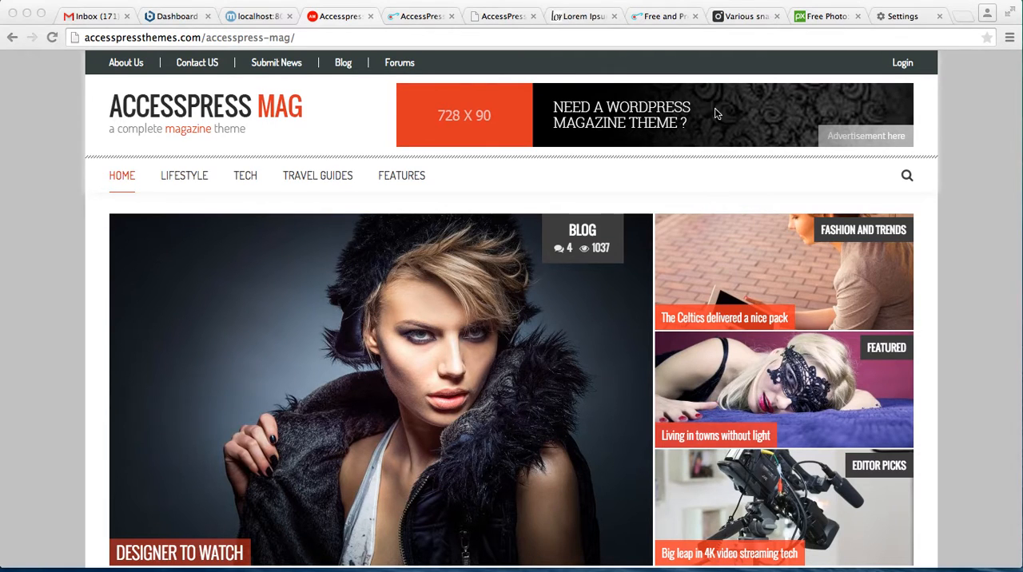
mouse_move(691, 120)
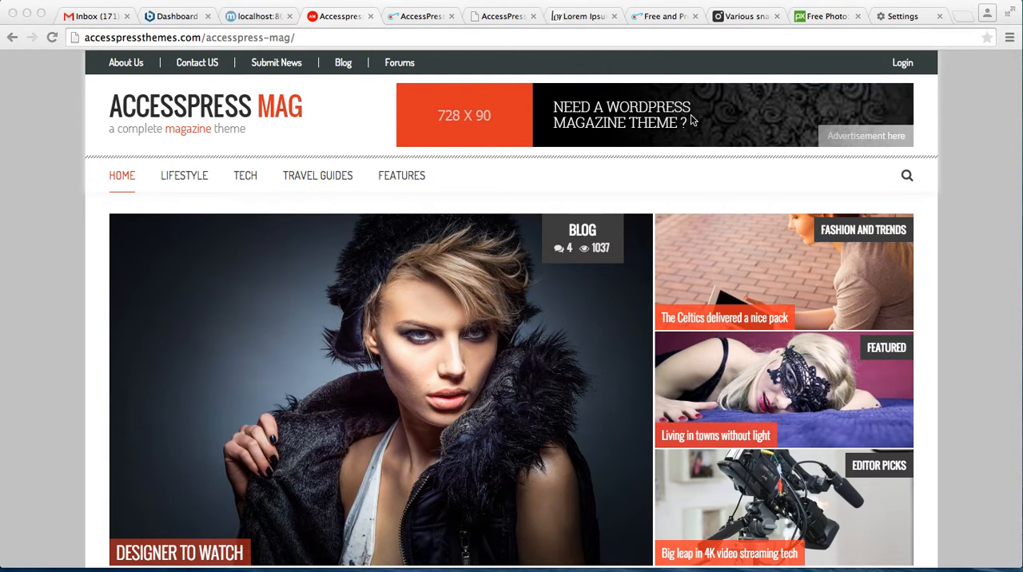
- Go to the local site's dashboard and reach Appearance > Widgets
scroll(down, 3)
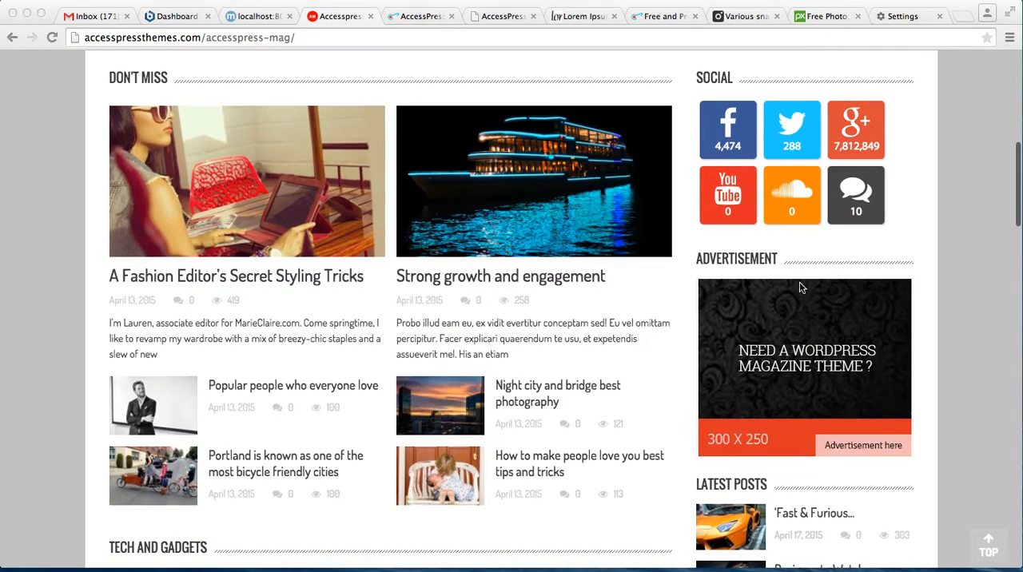
scroll(down, 3)
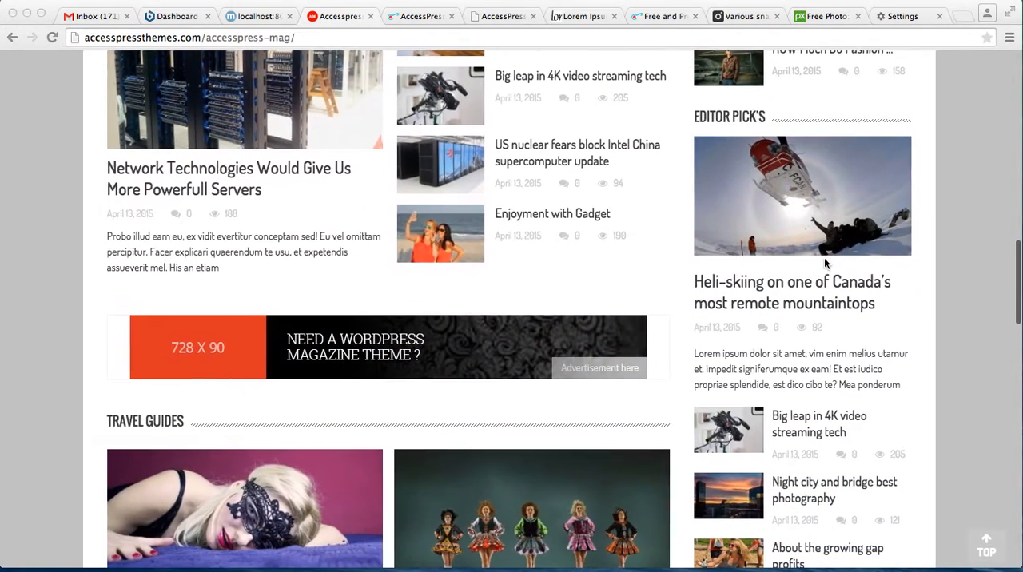
scroll(down, 3)
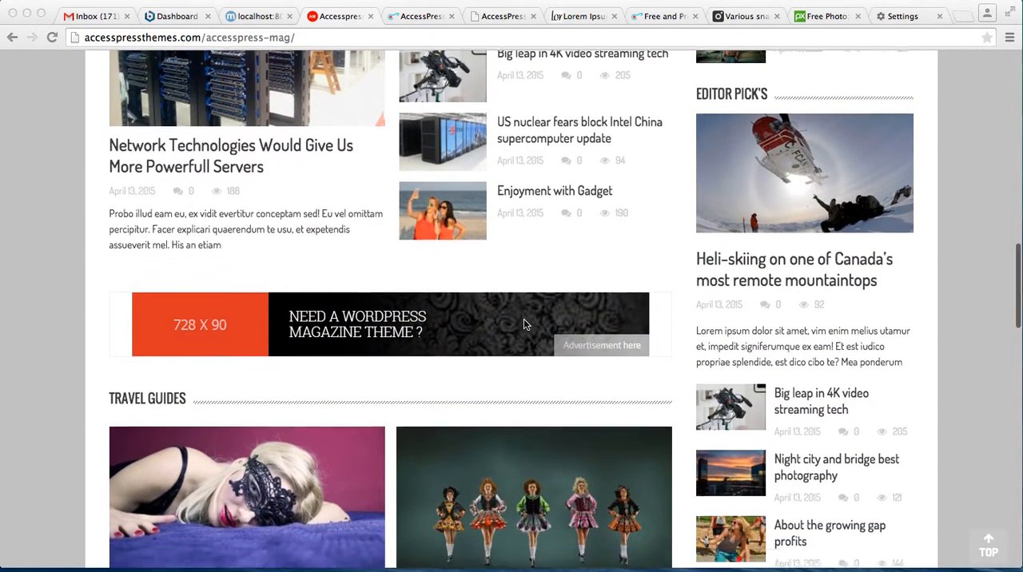
scroll(down, 3)
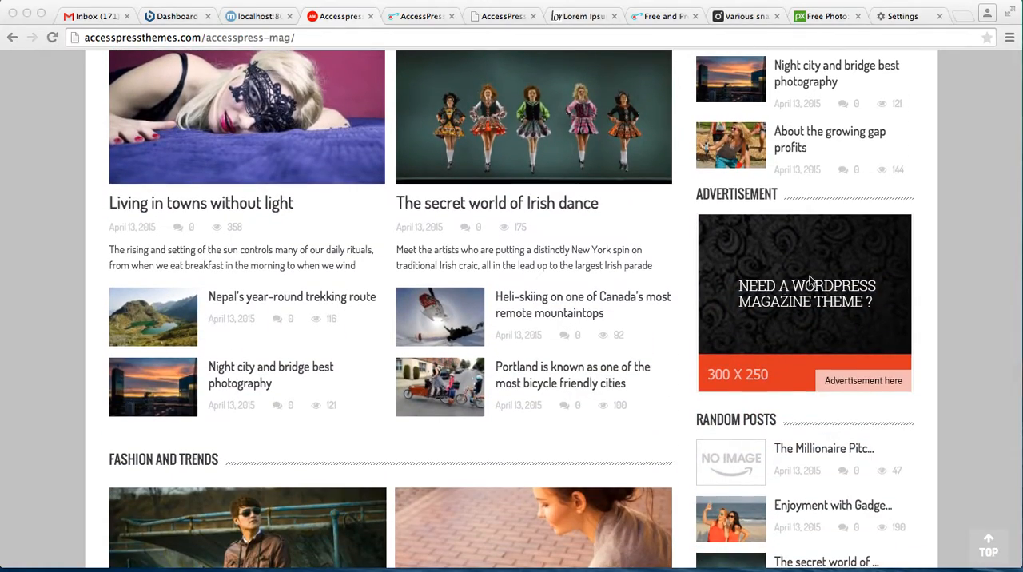
scroll(up, 3)
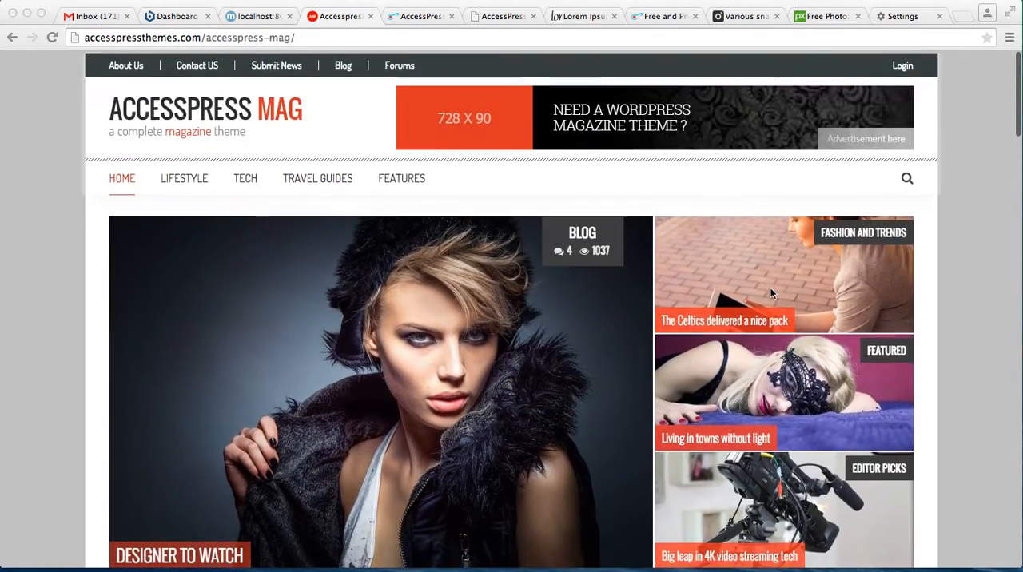
scroll(up, 3)
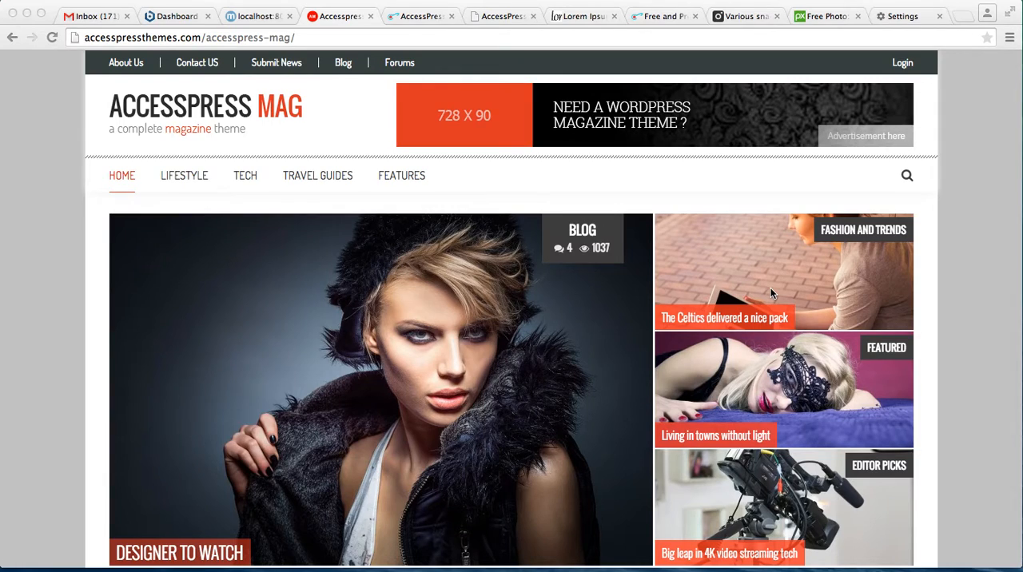
mouse_move(232, 37)
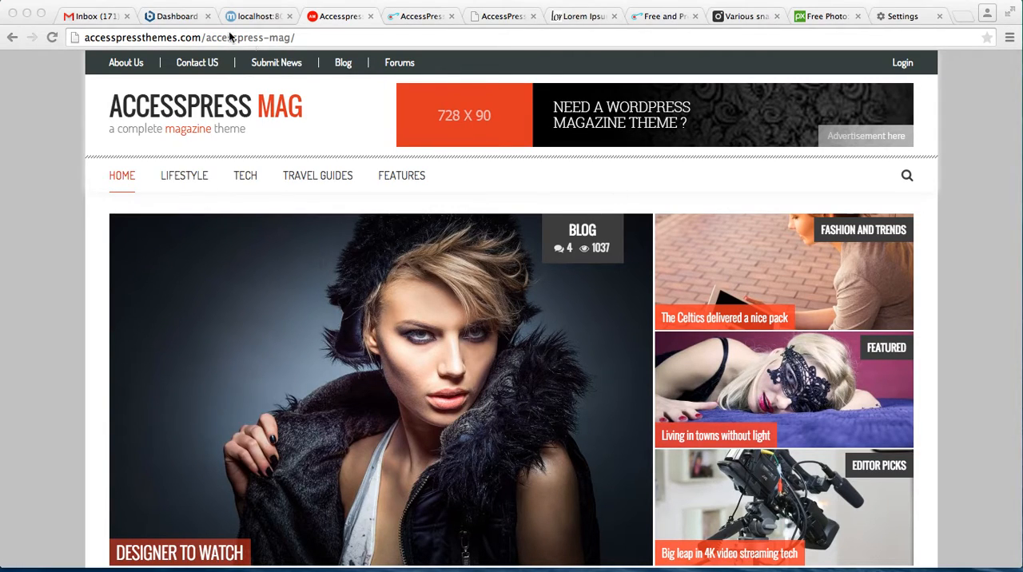
click(176, 16)
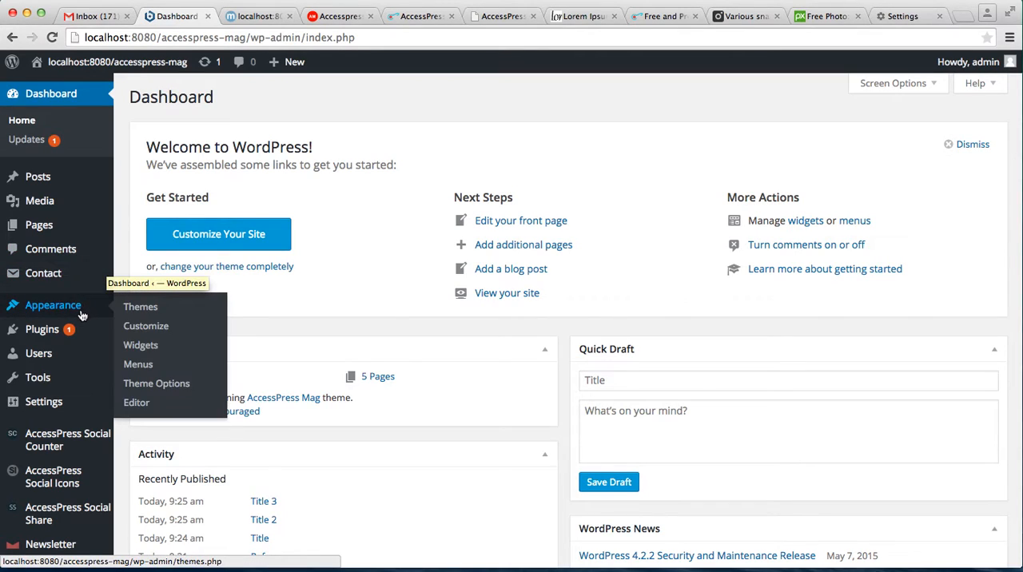
mouse_move(140, 345)
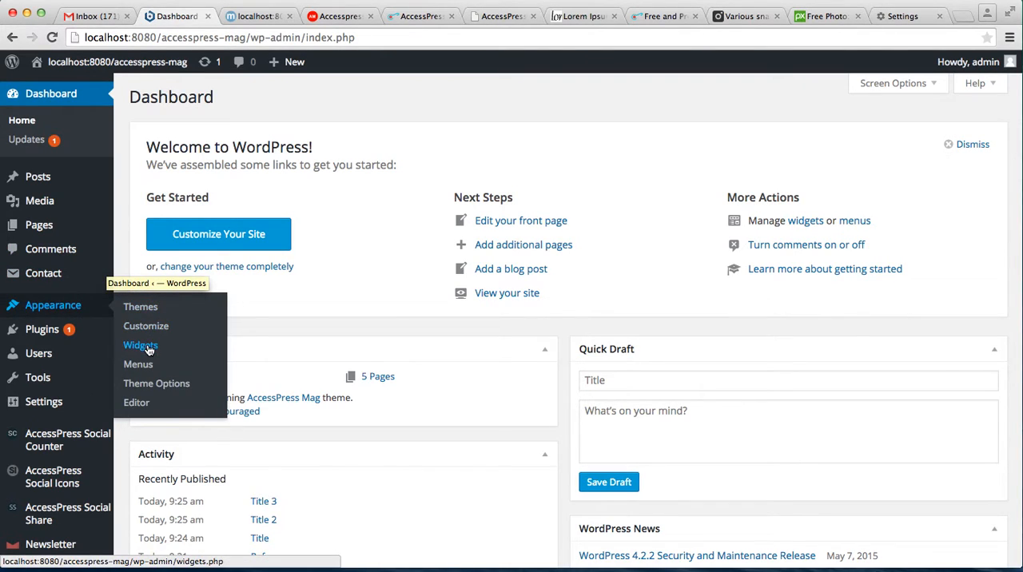
click(140, 345)
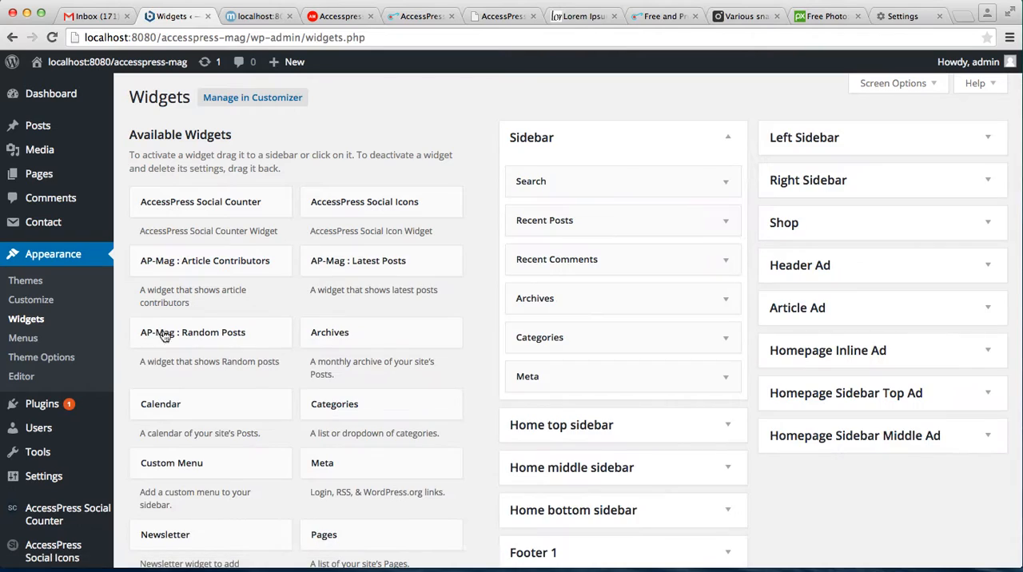
mouse_move(847, 219)
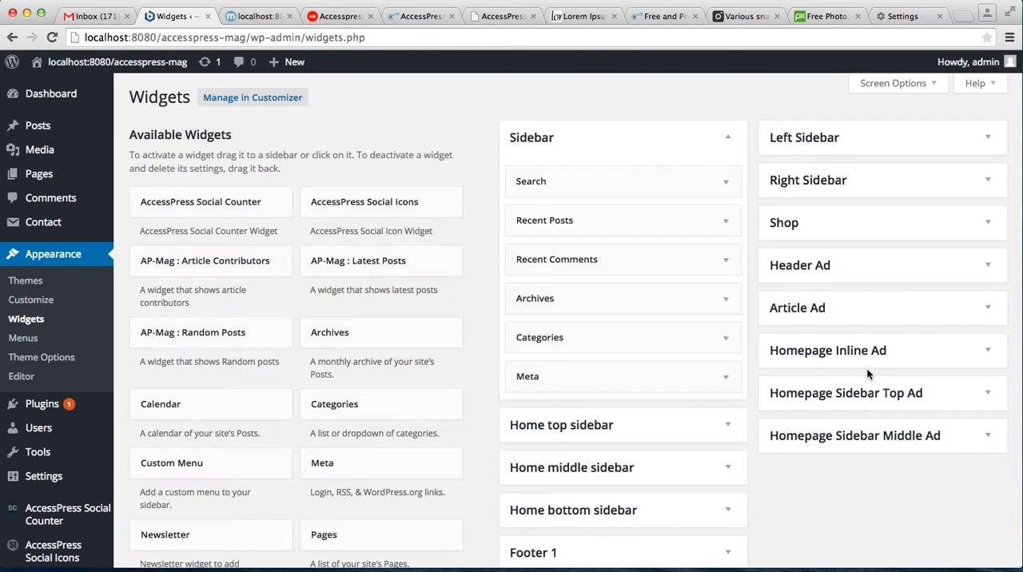
mouse_move(909, 403)
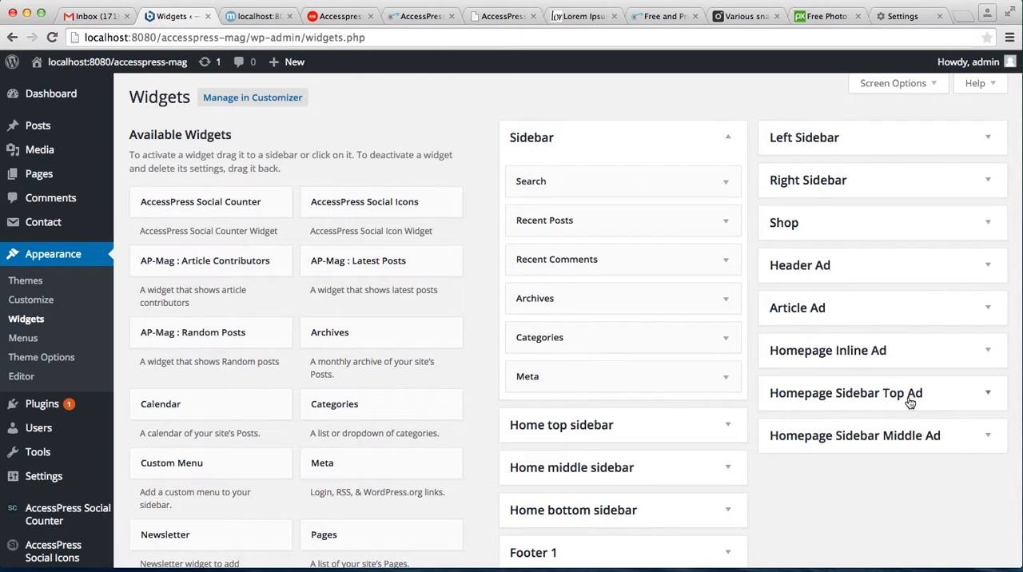
mouse_move(895, 275)
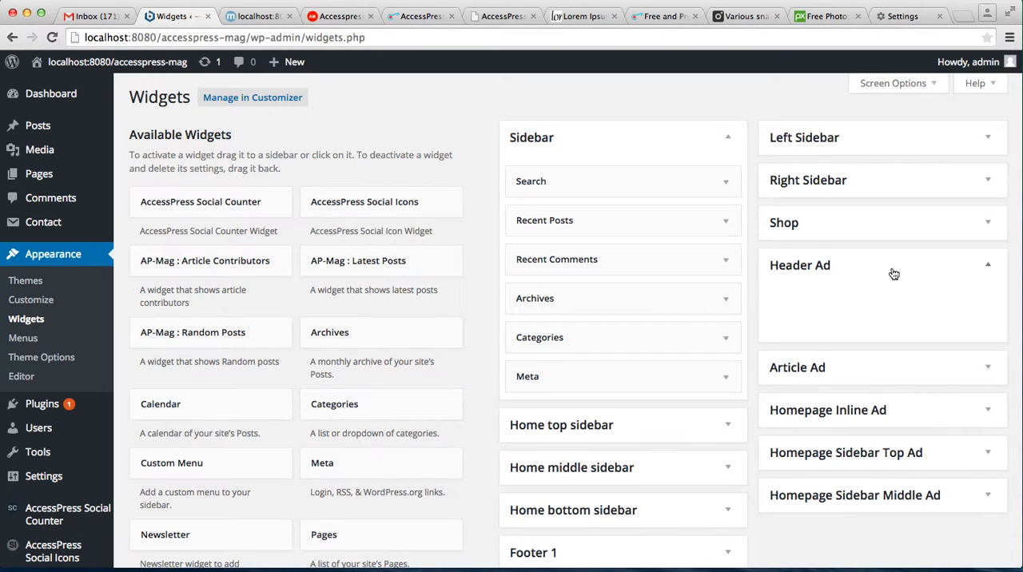
mouse_move(594, 285)
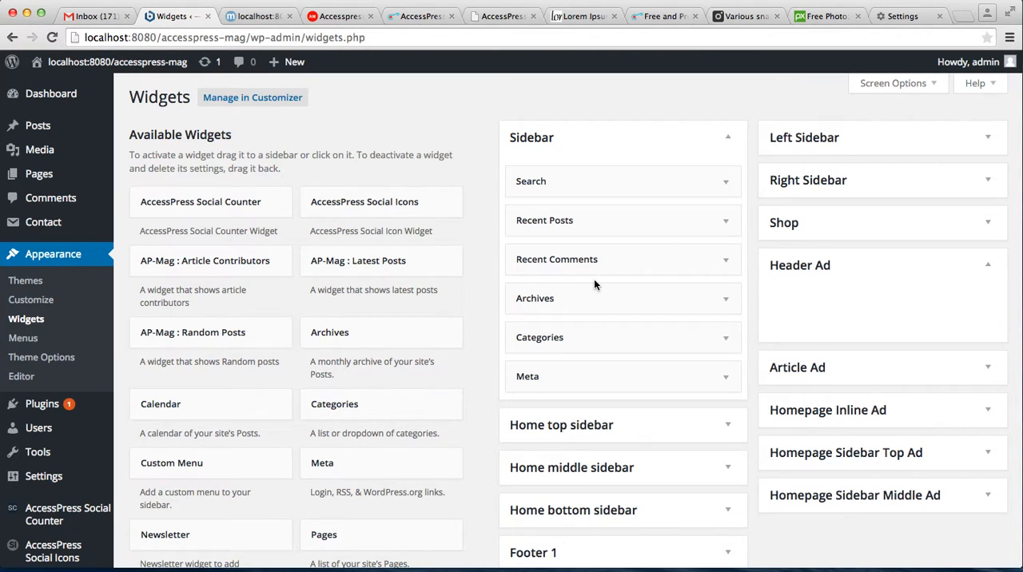
- Select the Text widget and choose Header Ad as its destination area
scroll(down, 3)
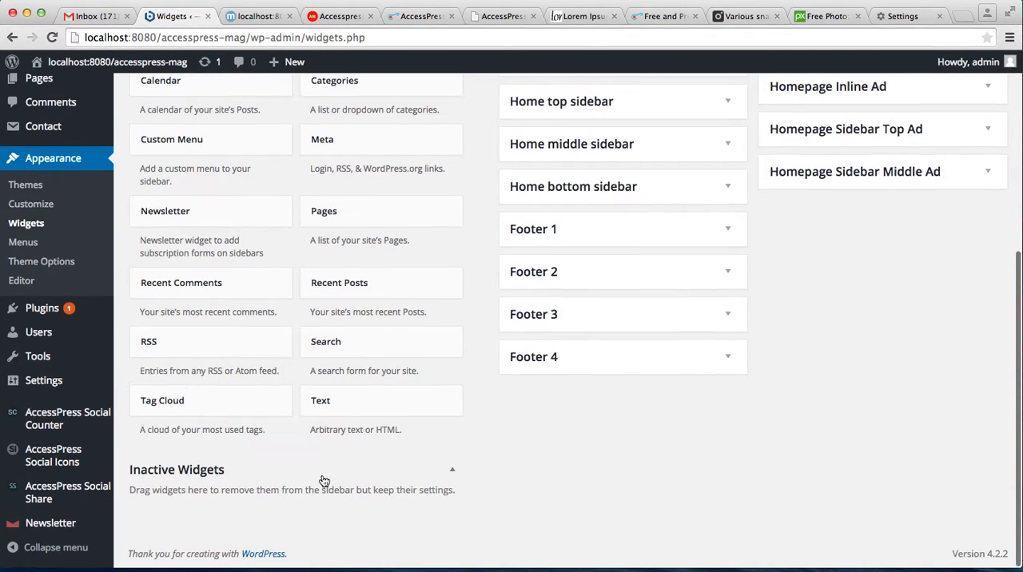
click(380, 399)
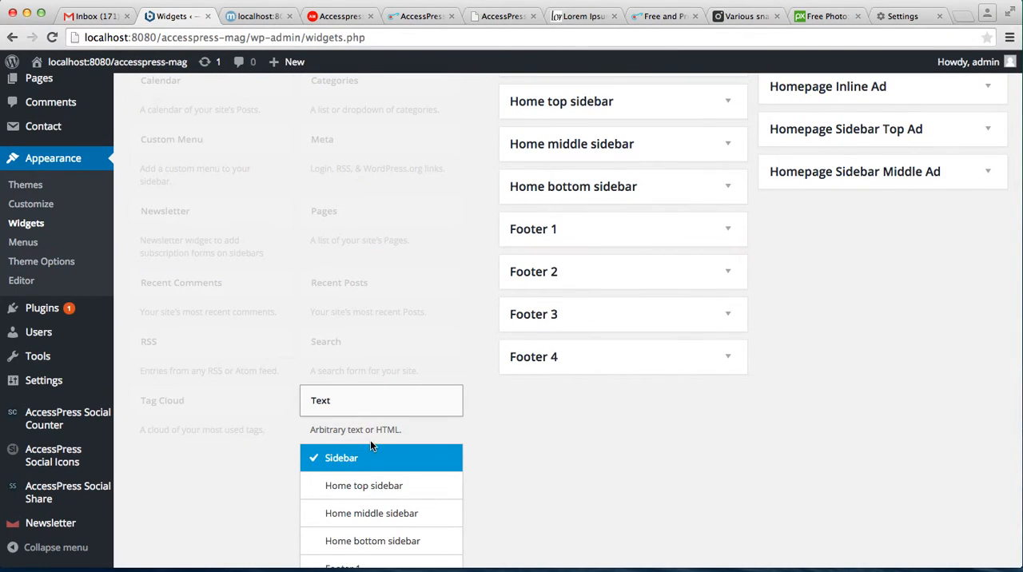
scroll(down, 3)
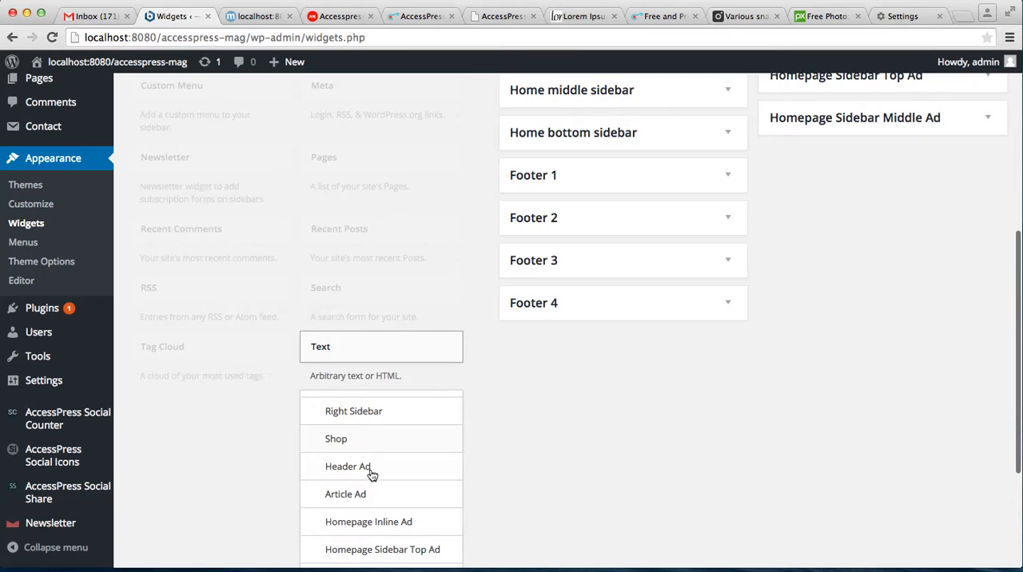
click(348, 467)
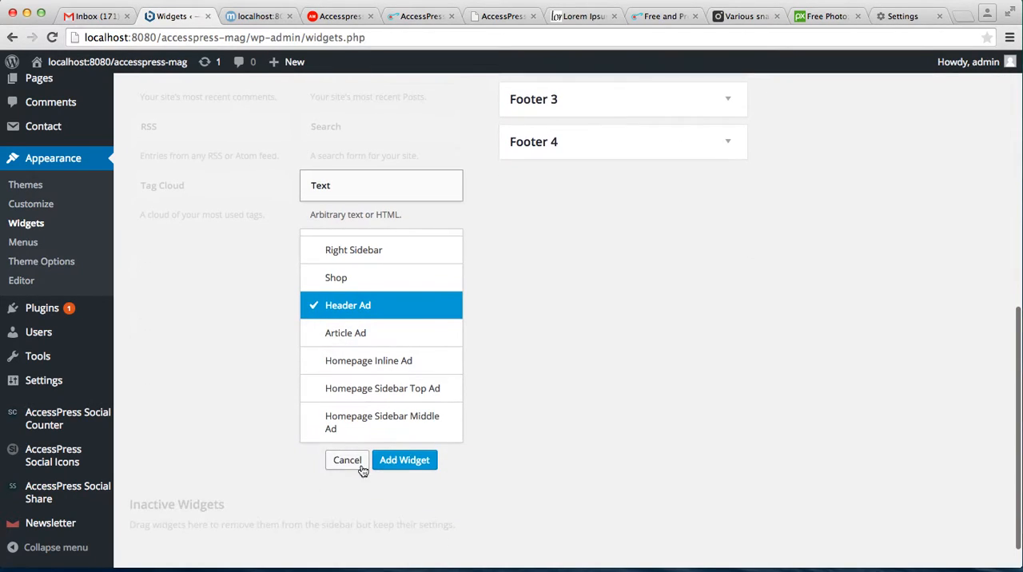
- Add the Text widget to Header Ad and enter <img src="image path" /> as its content
click(404, 460)
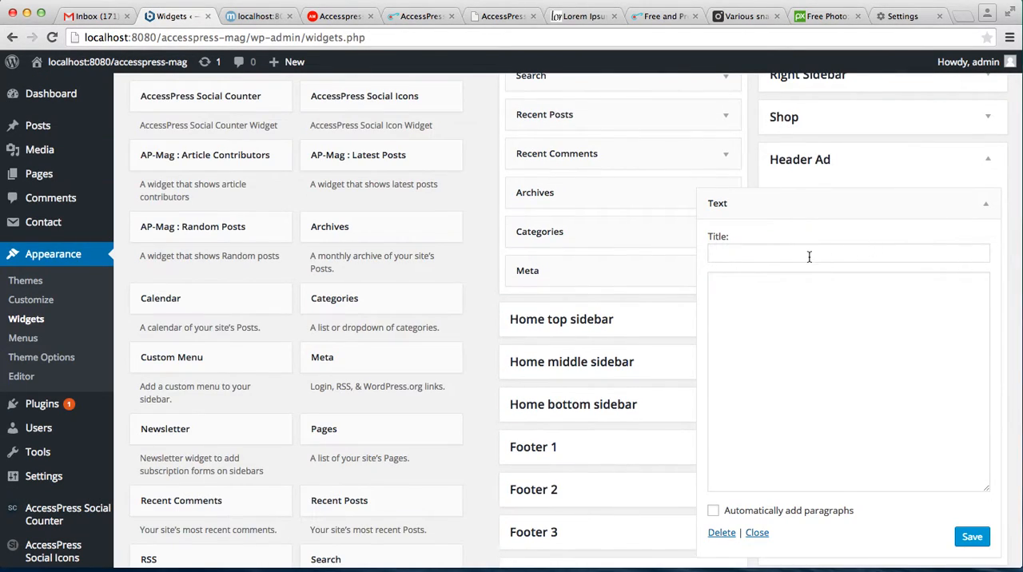
click(847, 253)
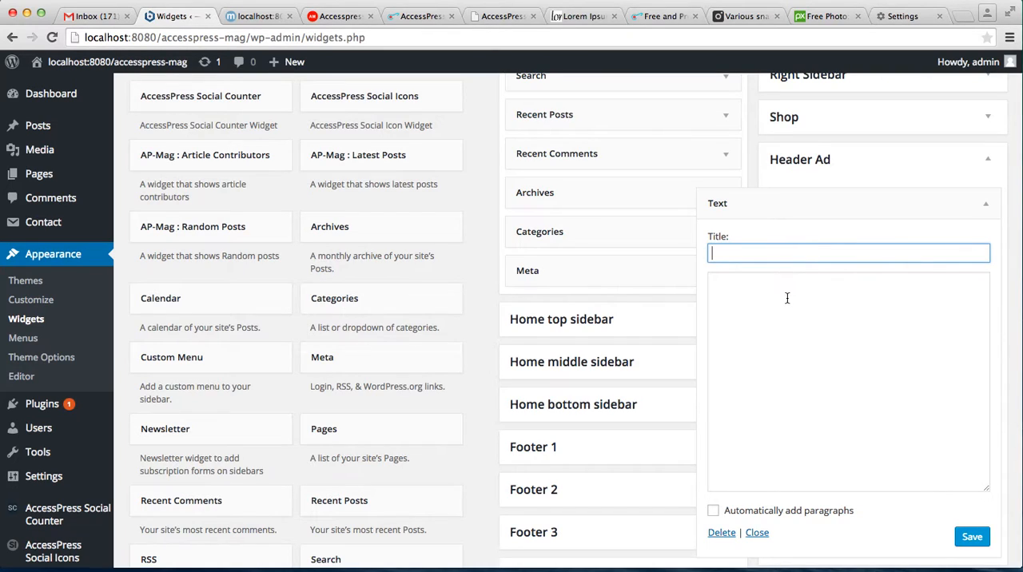
click(847, 382)
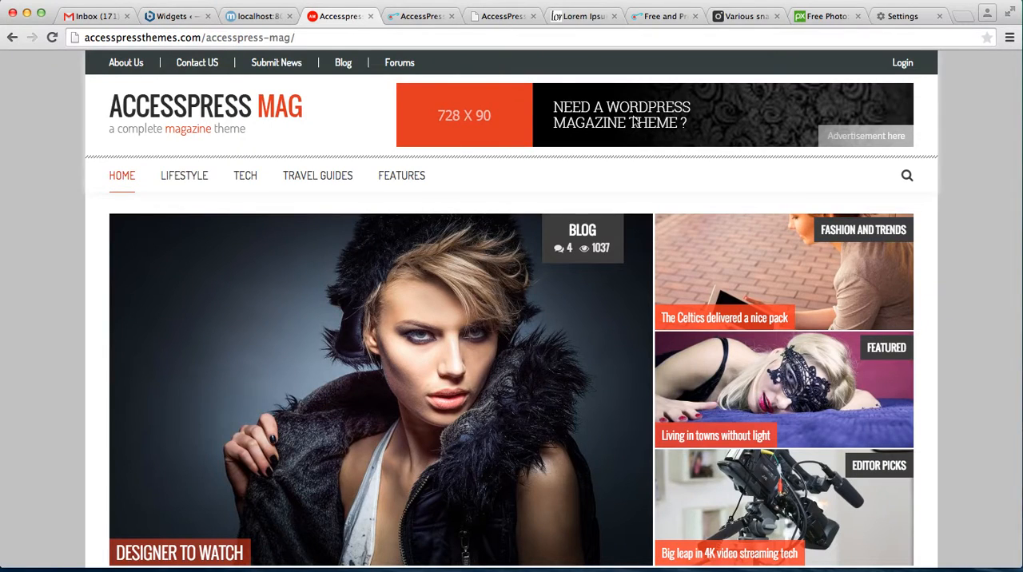
mouse_move(527, 127)
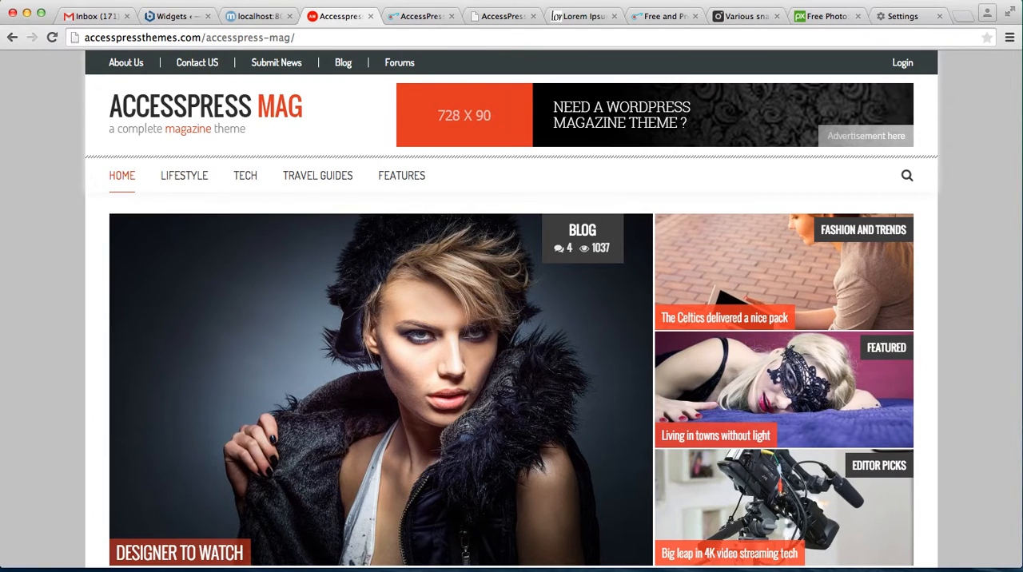
click(170, 16)
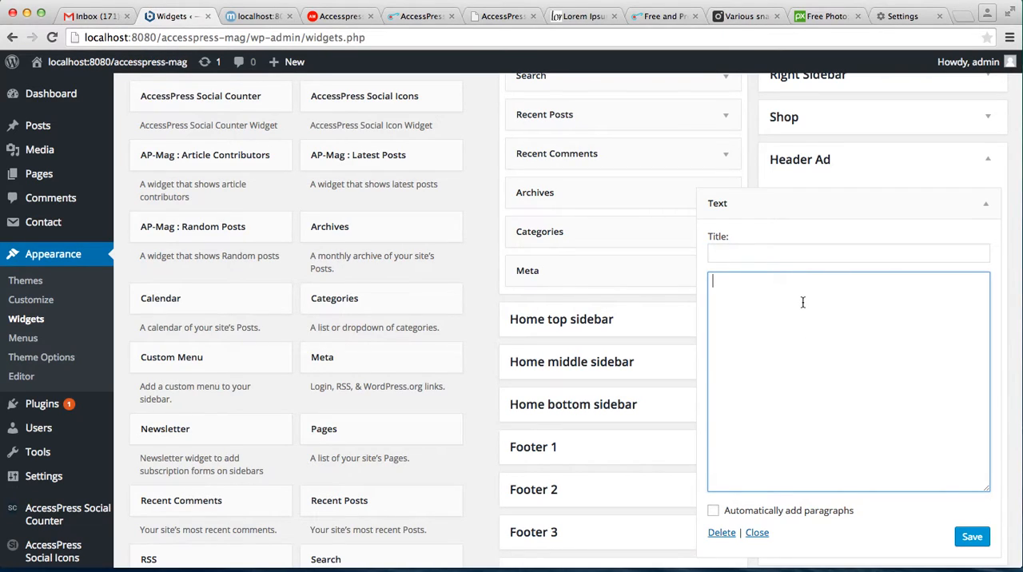
mouse_move(614, 465)
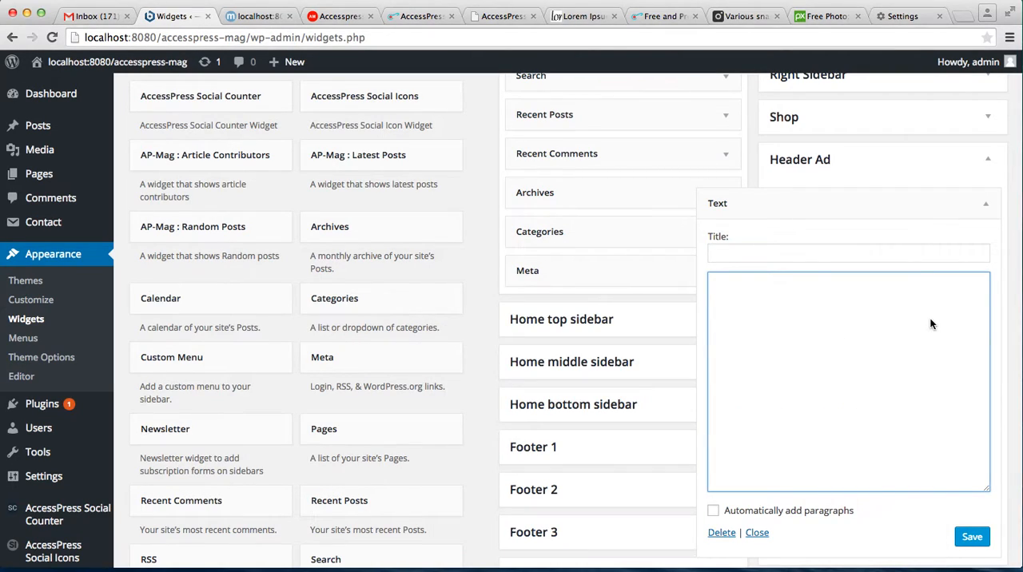
text(<img src="image path" />)
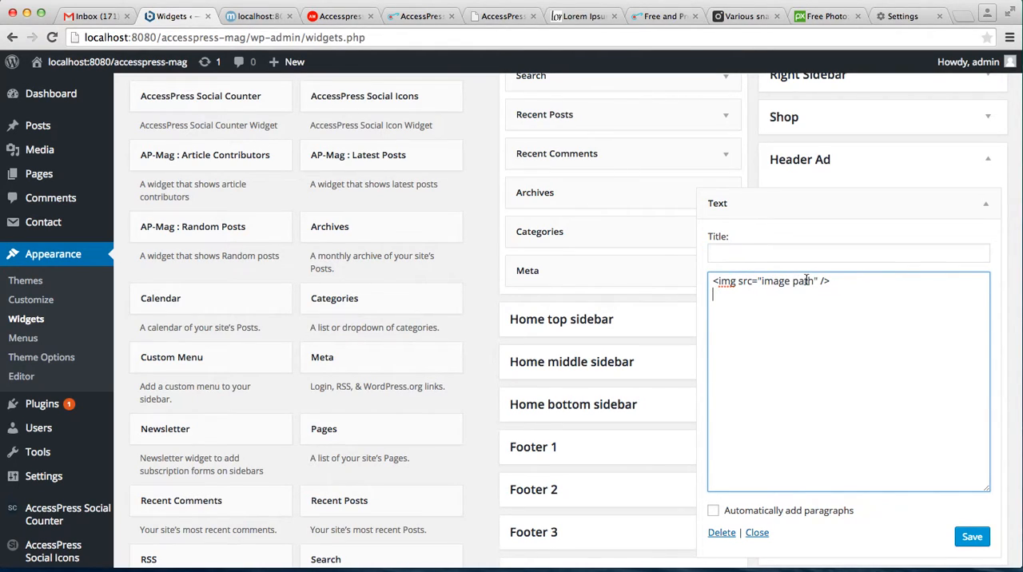
mouse_move(457, 293)
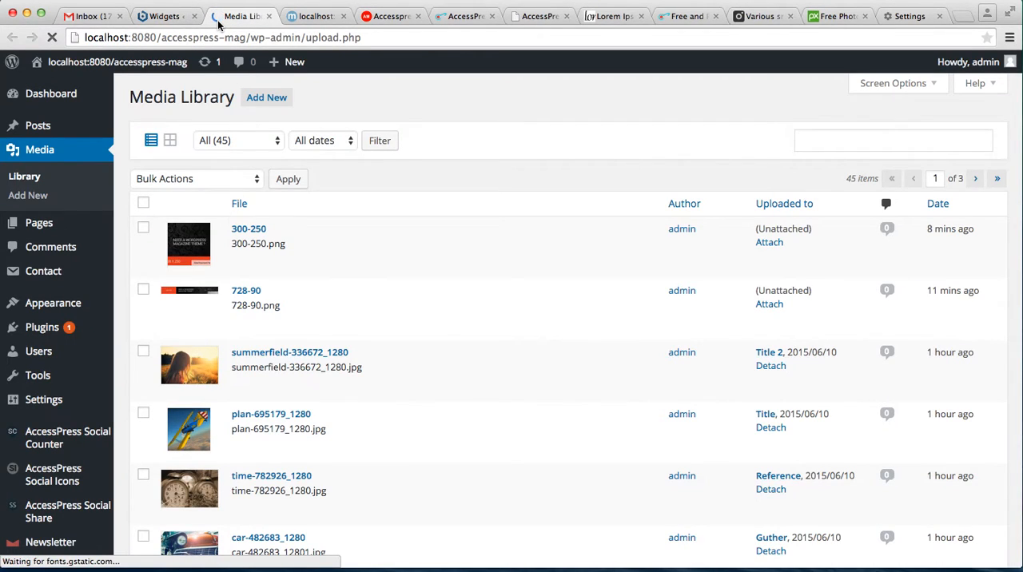
mouse_move(256, 289)
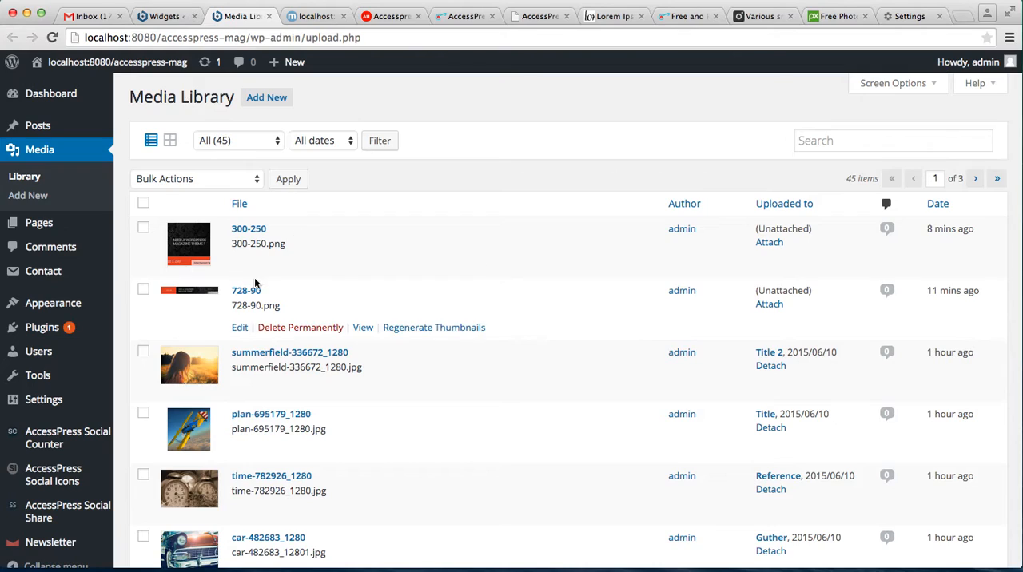
mouse_move(256, 307)
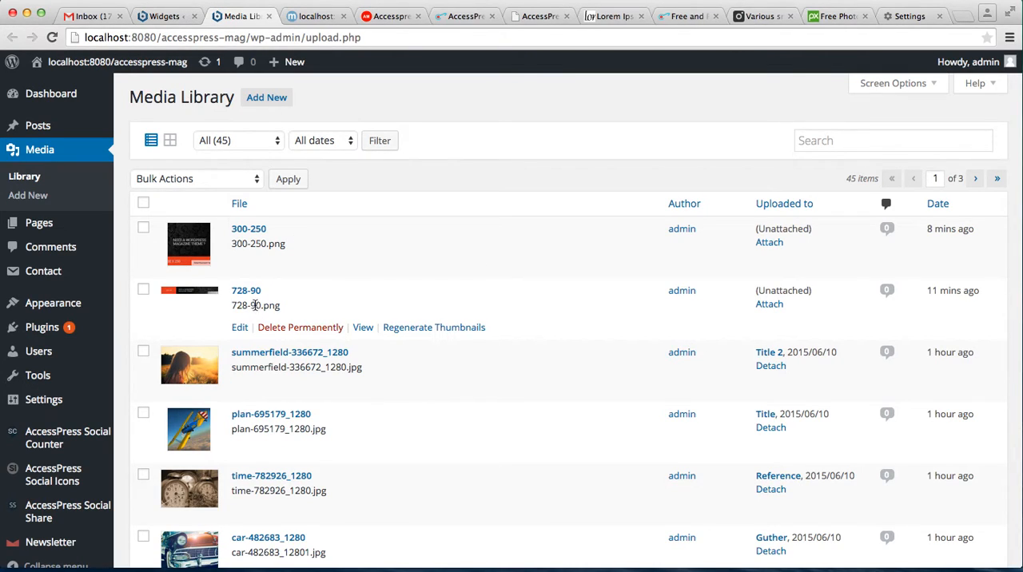
mouse_move(240, 326)
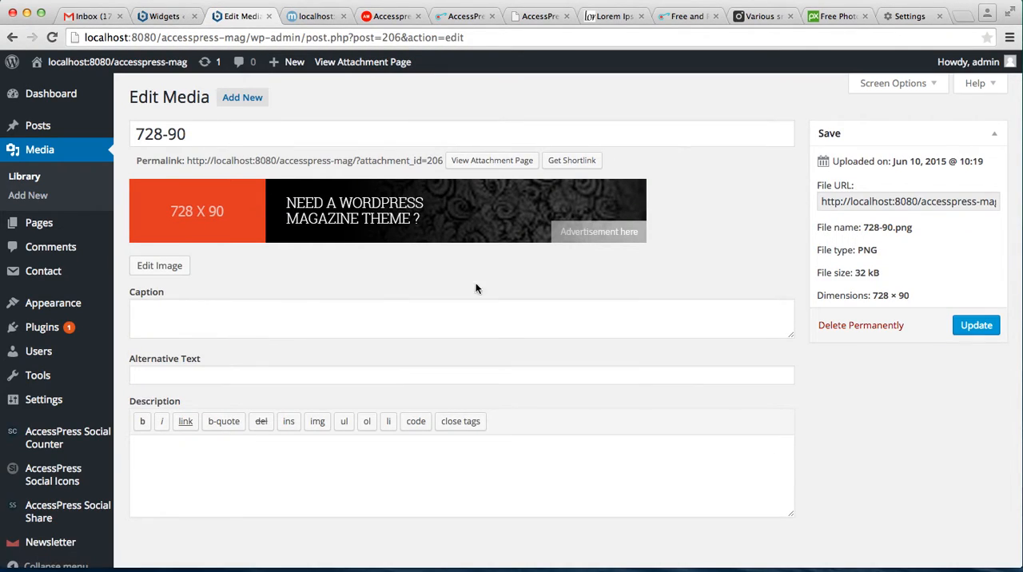
mouse_move(878, 205)
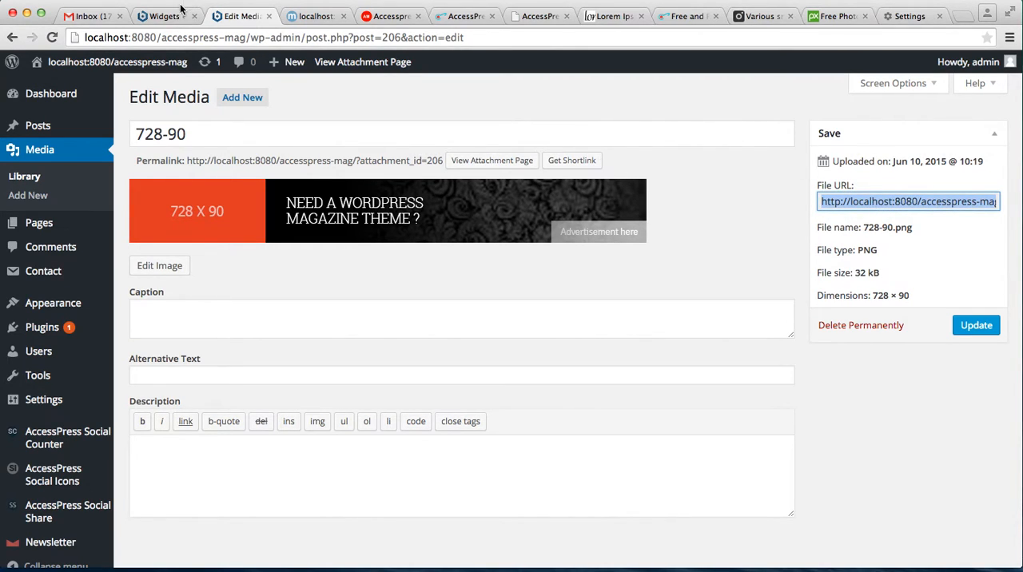
- Return to the Widgets page with the 728-90 banner's file URL to paste
click(163, 16)
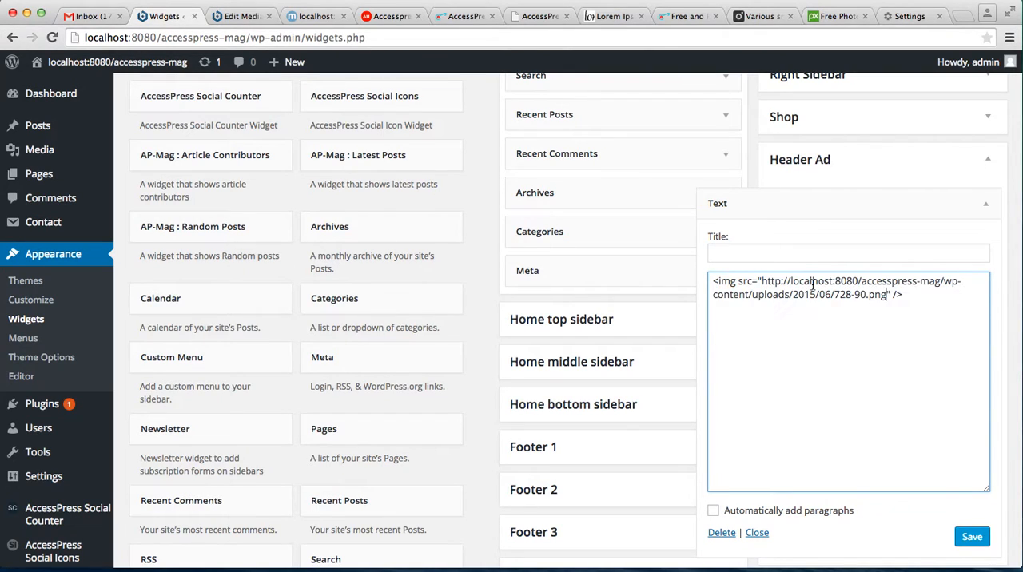
- Check the local site's front page for the 728×90 header banner, then return to Widgets
scroll(down, 3)
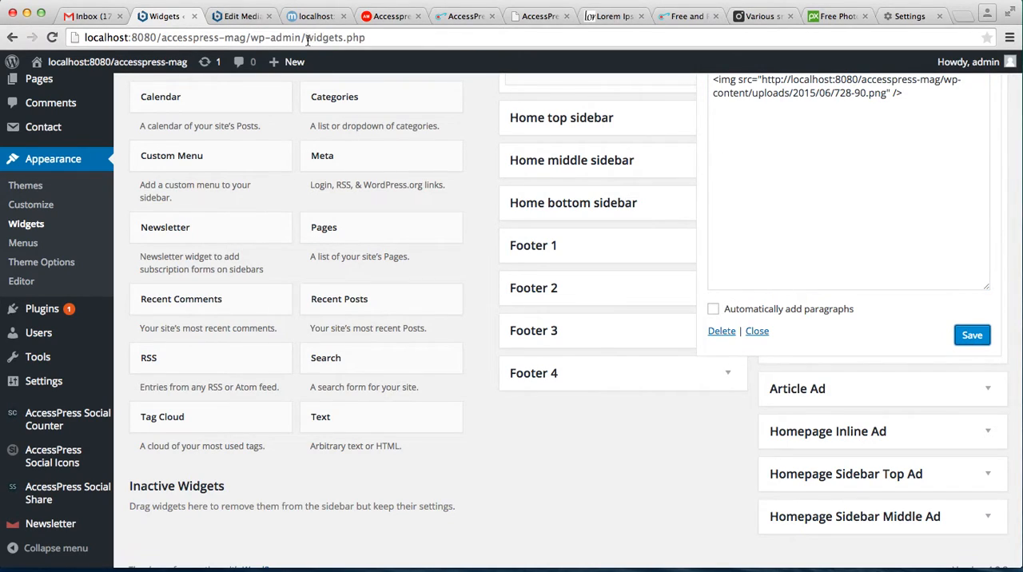
mouse_move(117, 61)
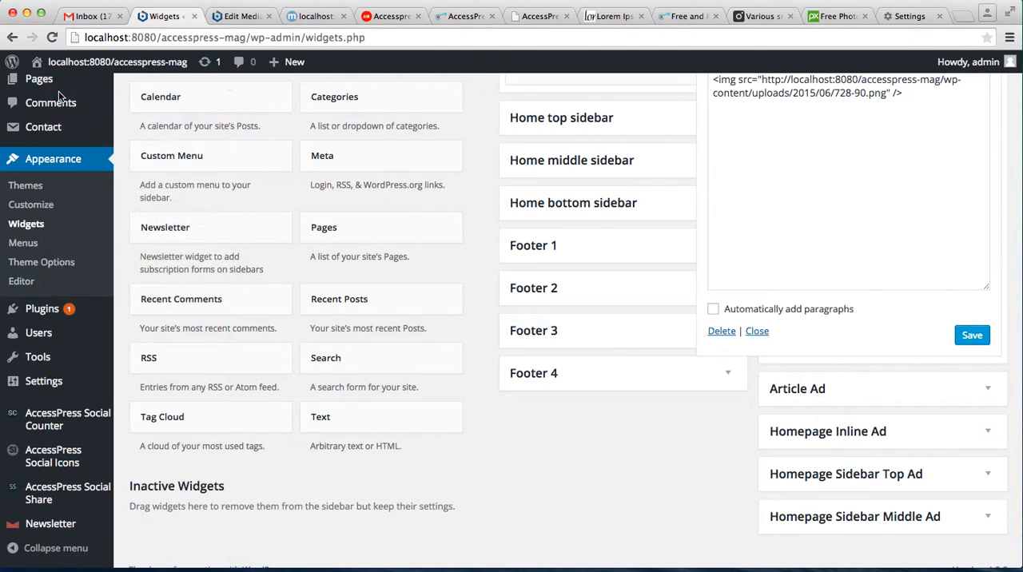
click(295, 16)
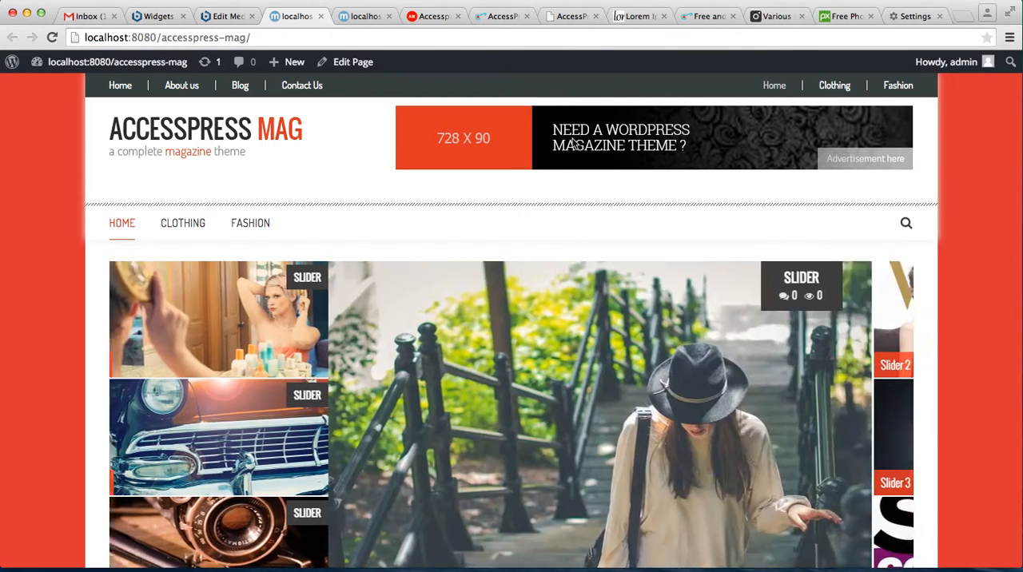
click(157, 16)
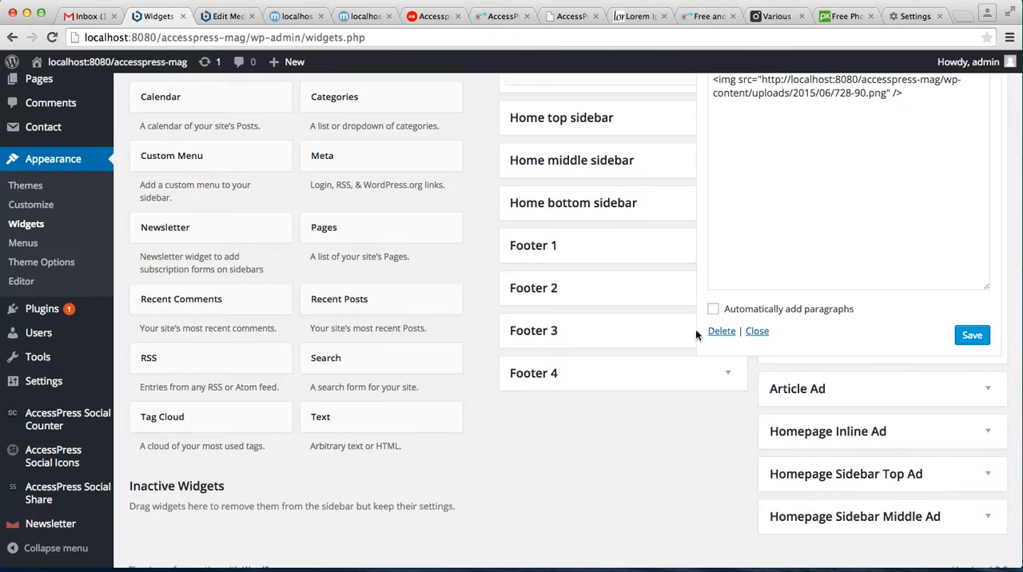
- Title the Homepage Sidebar Top Ad widget Advertisement and paste the 728-90.png image tag into it
scroll(down, 3)
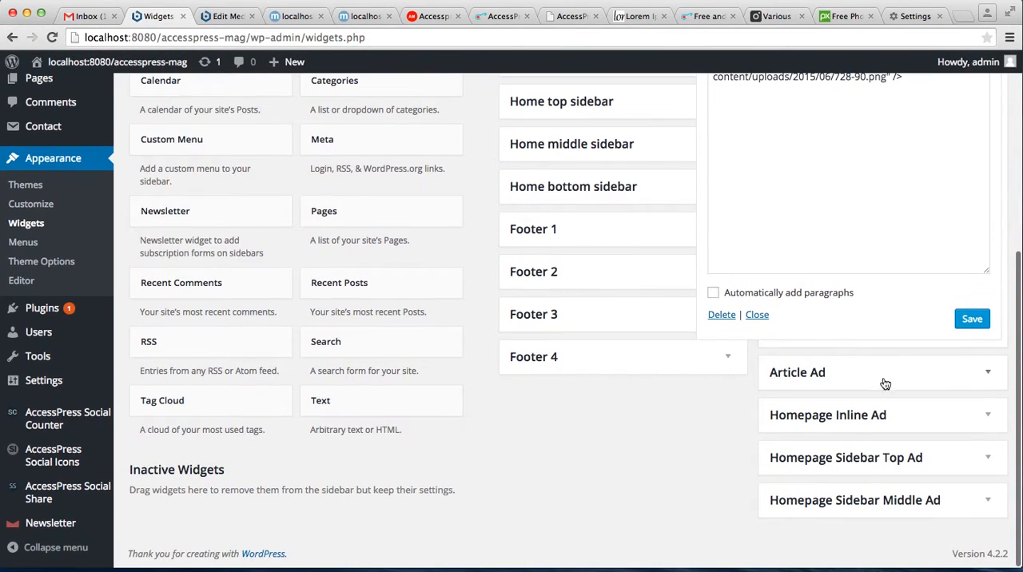
mouse_move(894, 472)
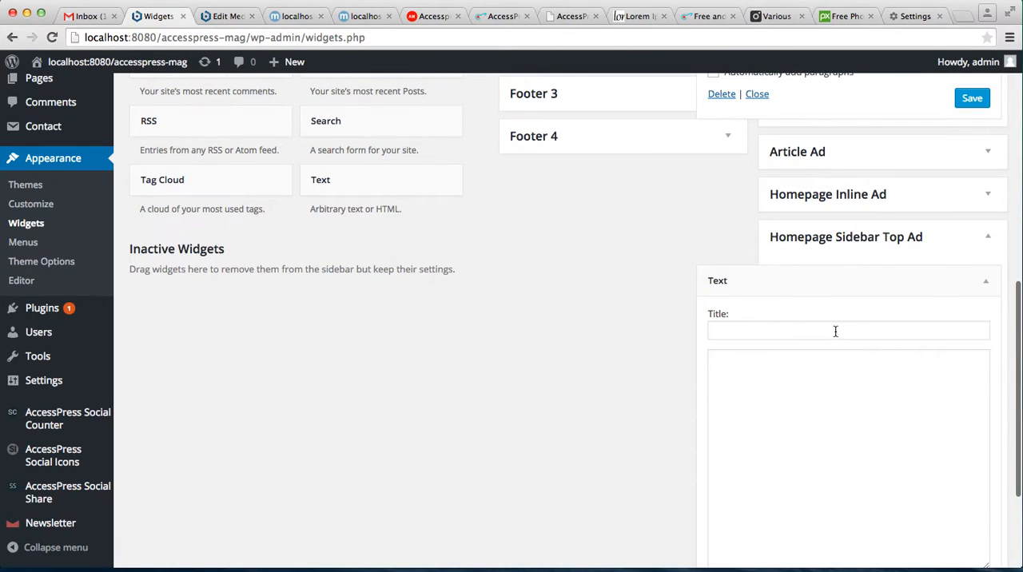
text(Adver)
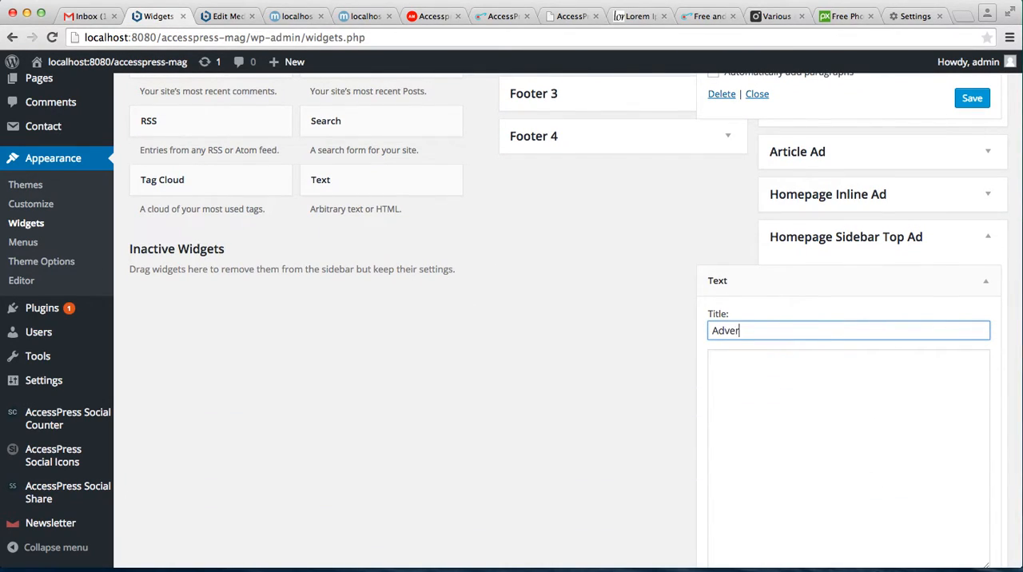
text(tisemen)
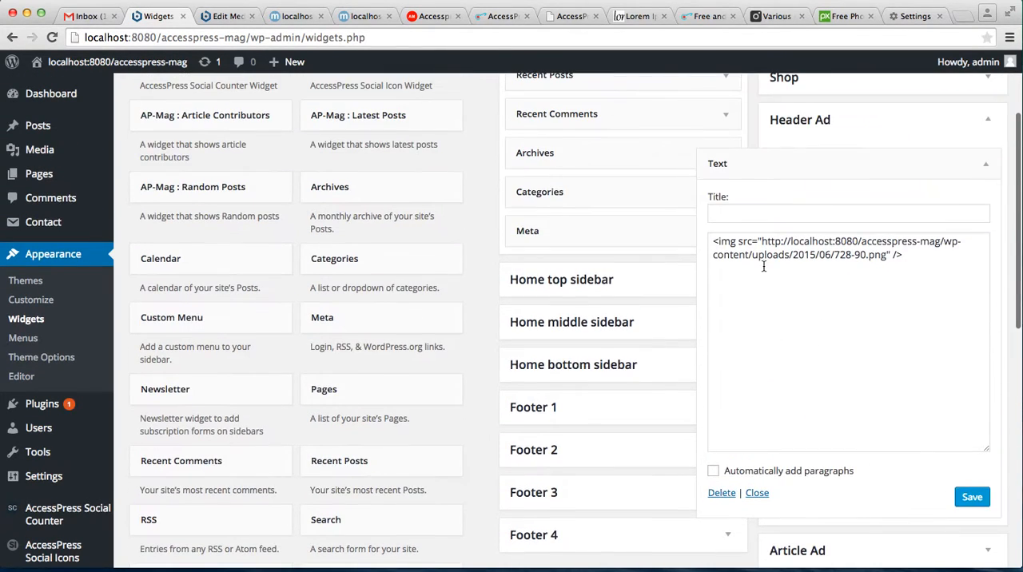
triple_click(835, 248)
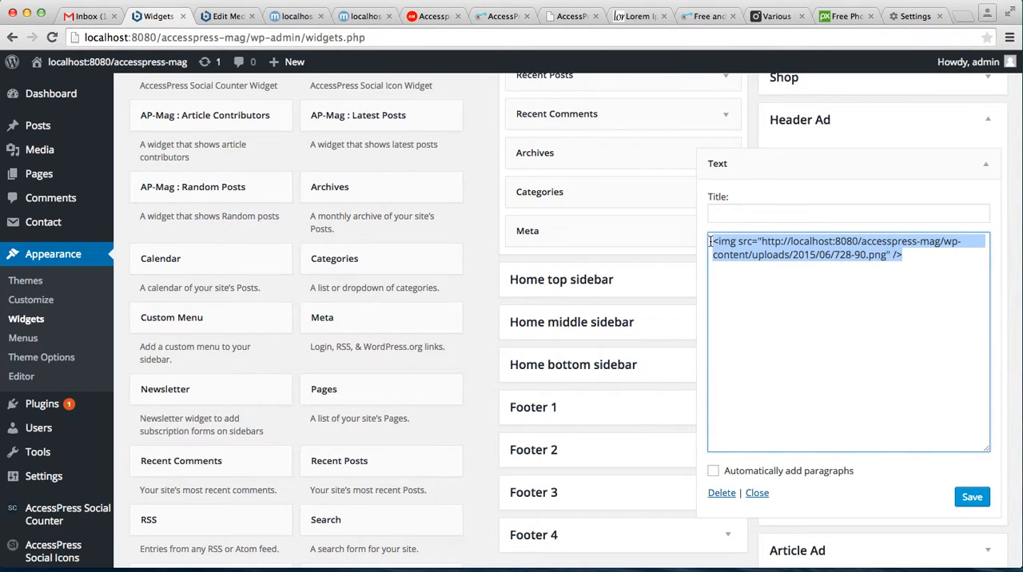
scroll(down, 3)
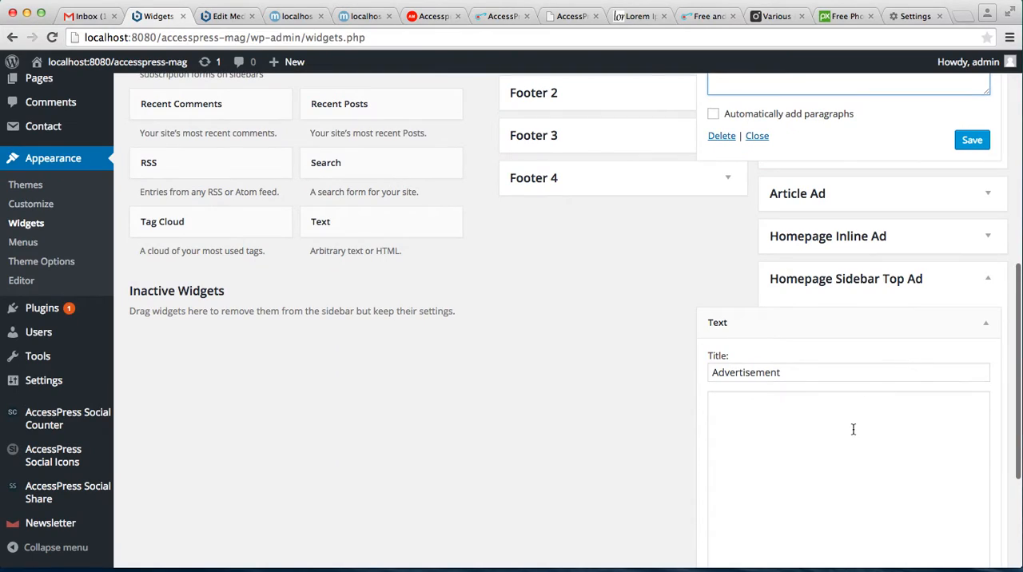
text(<img src="http://localhost:8080/accesspress-mag/wp-content/uploads/2015/06/728-90.png" />)
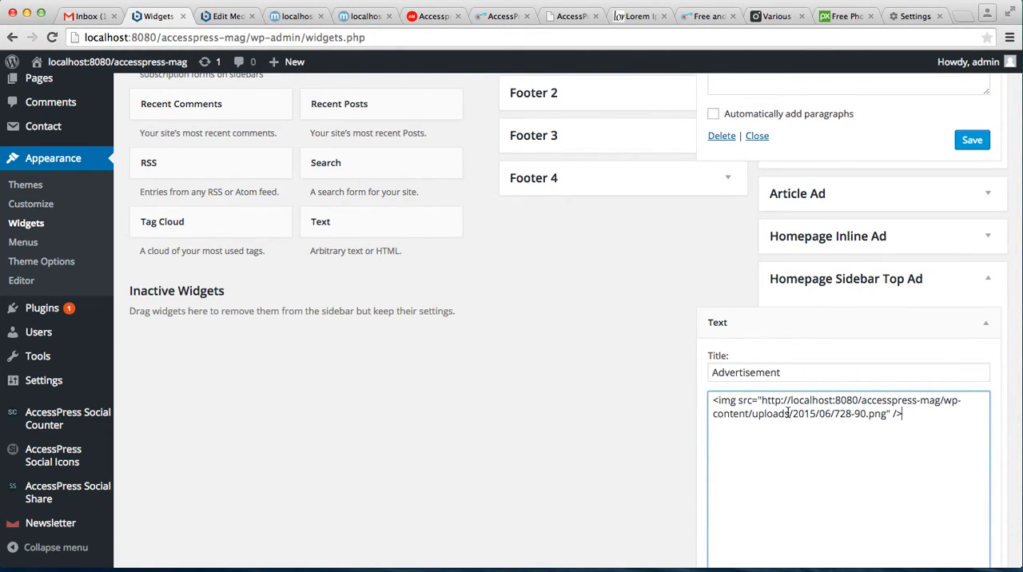
mouse_move(855, 301)
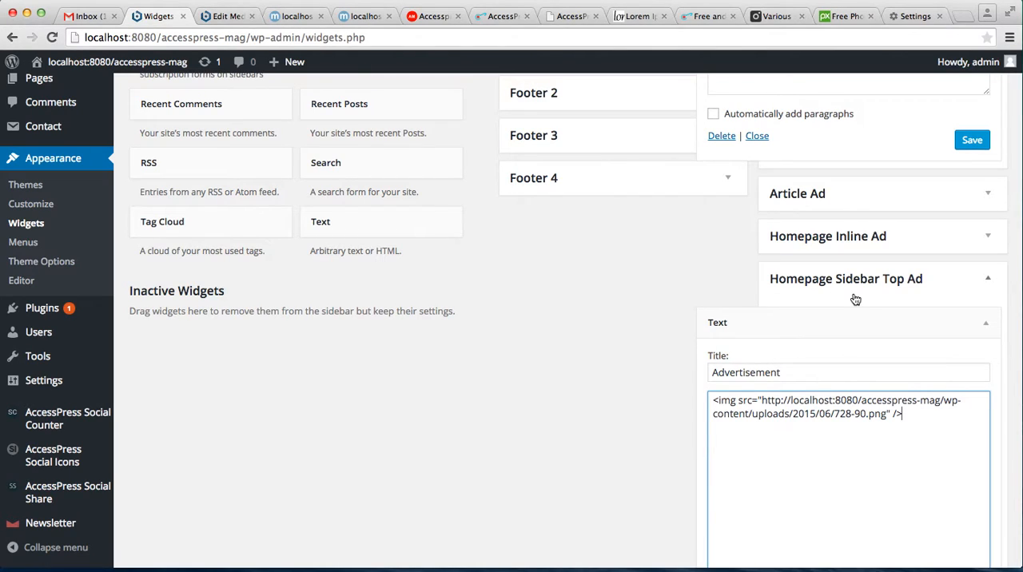
mouse_move(134, 140)
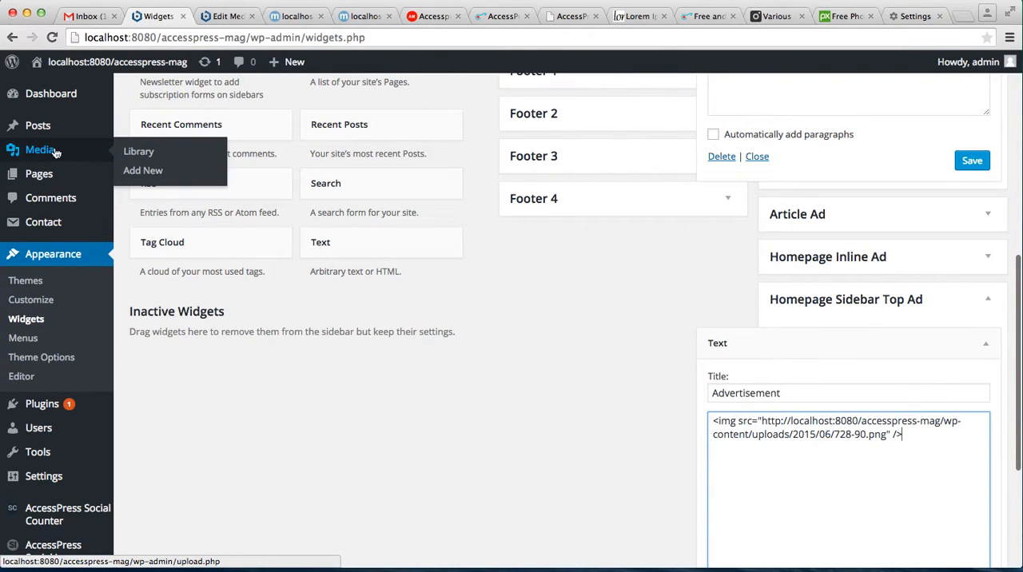
- View the 300-250 image's media details in the library, then return to the Widgets page
click(137, 151)
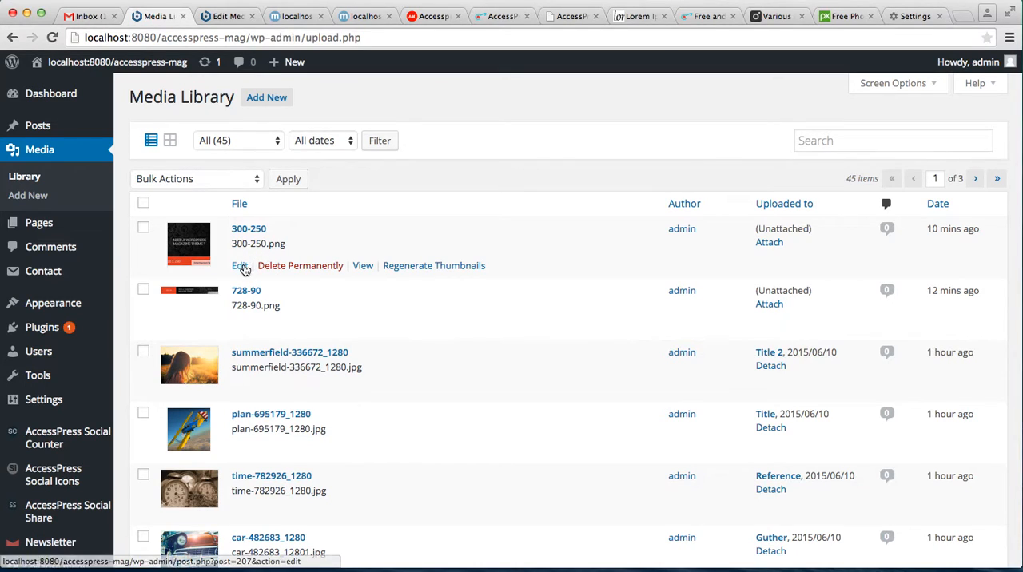
click(240, 265)
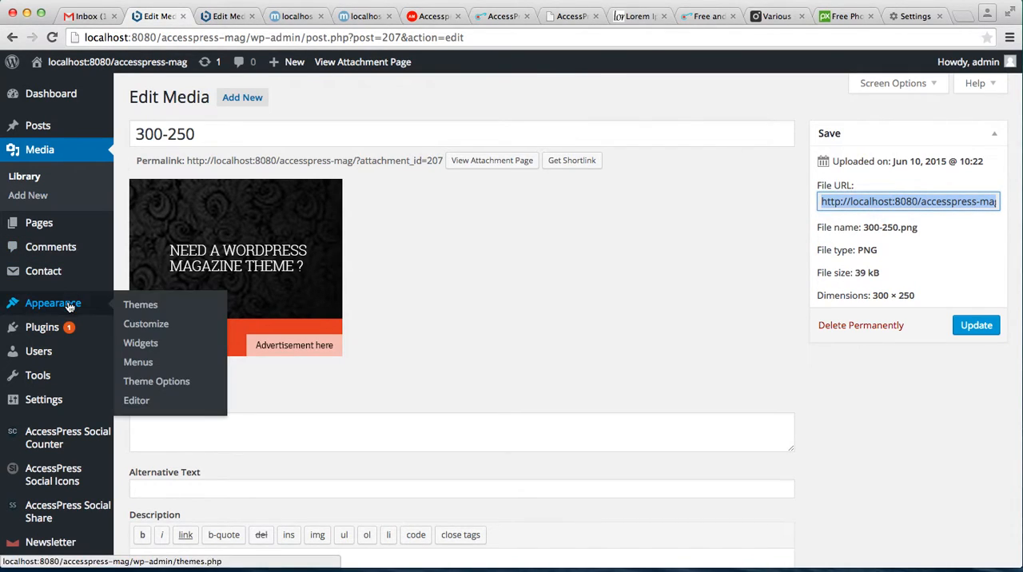
click(140, 342)
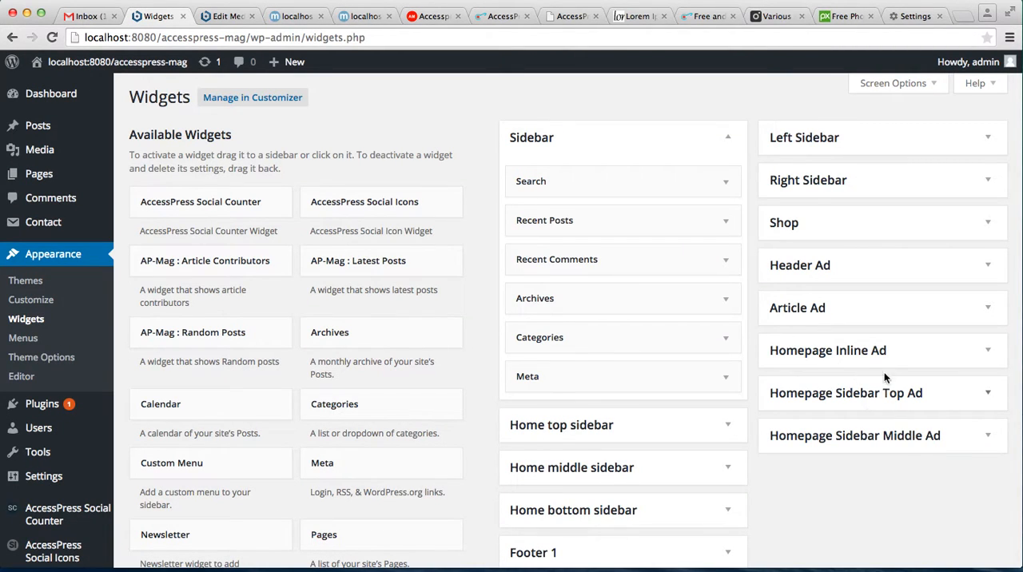
mouse_move(887, 374)
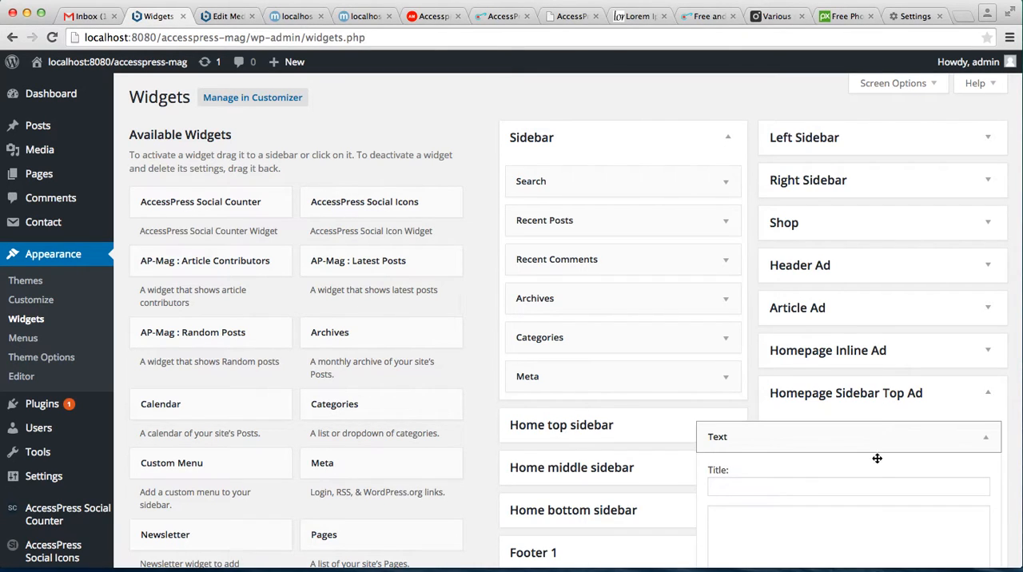
- Place a Text widget in Homepage Sidebar Top Ad with the 728-90.png image tag as content
scroll(down, 3)
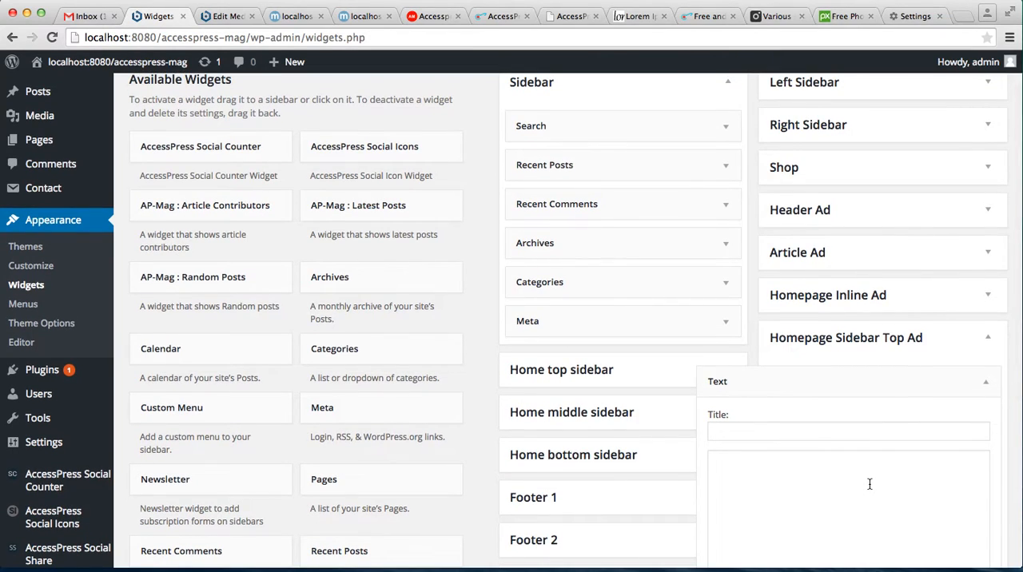
mouse_move(885, 233)
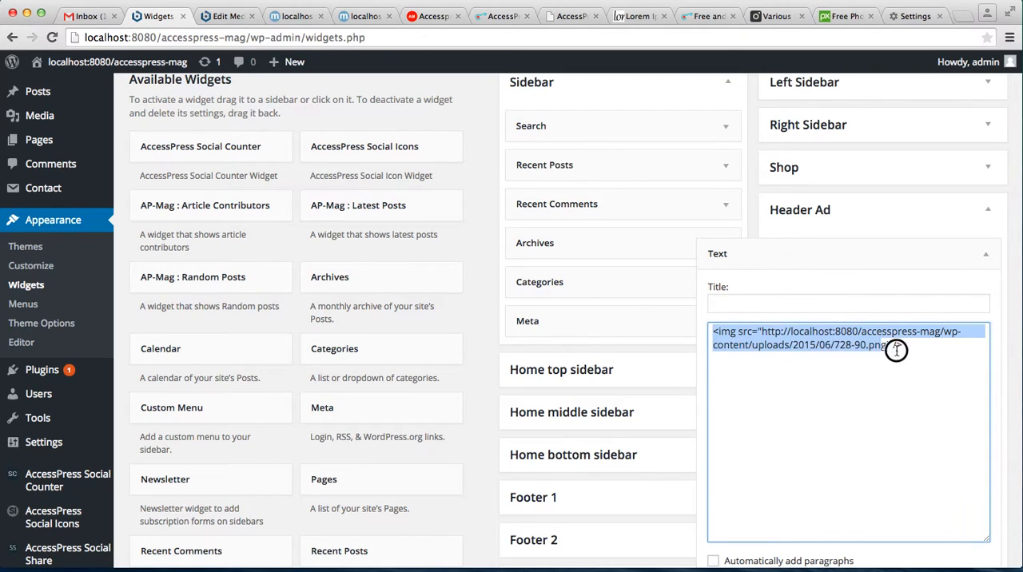
scroll(down, 3)
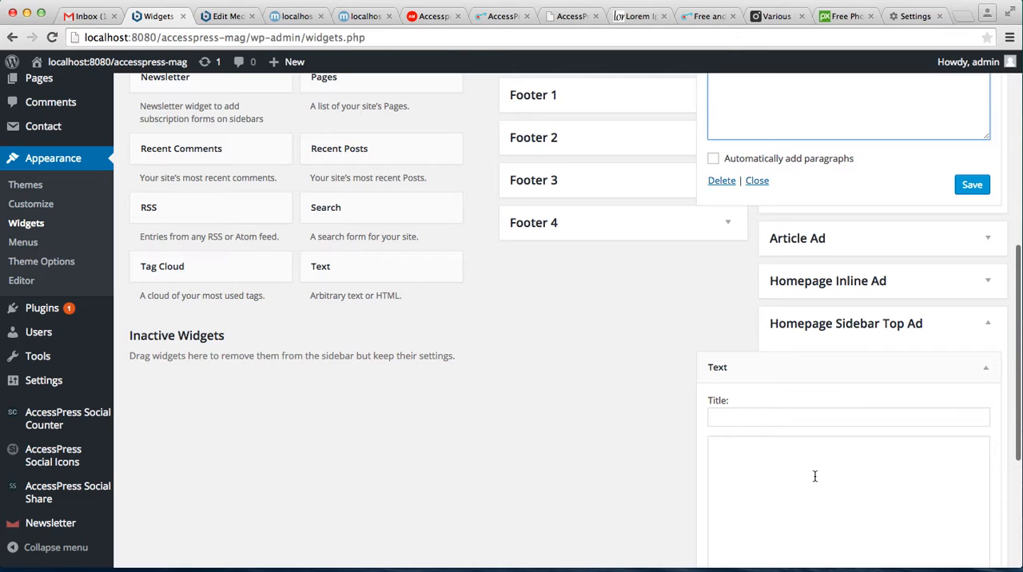
text(<img src="http://localhost:8080/accesspress-mag/wp-content/uploads/2015/06/728-90.png" />)
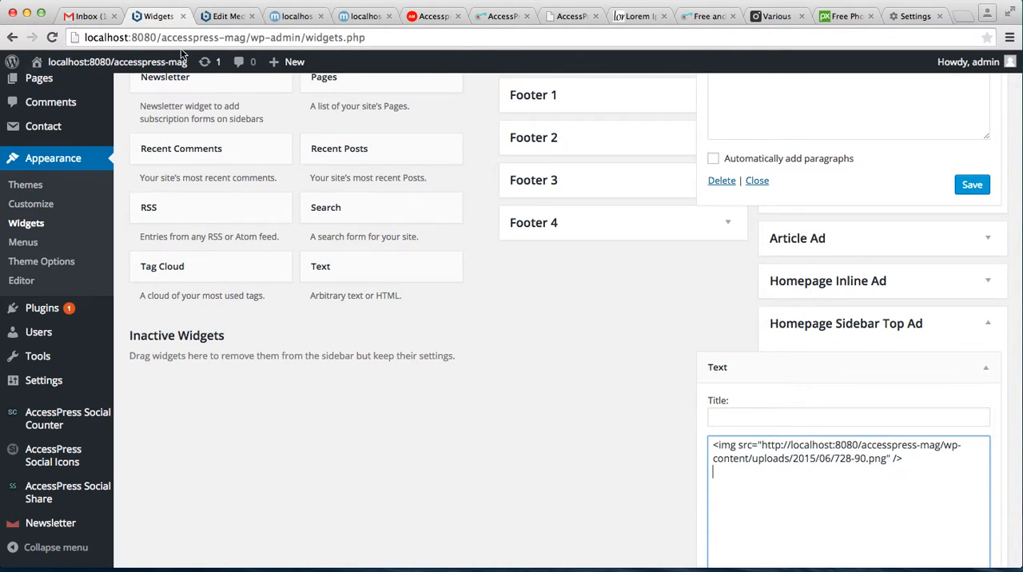
mouse_move(227, 16)
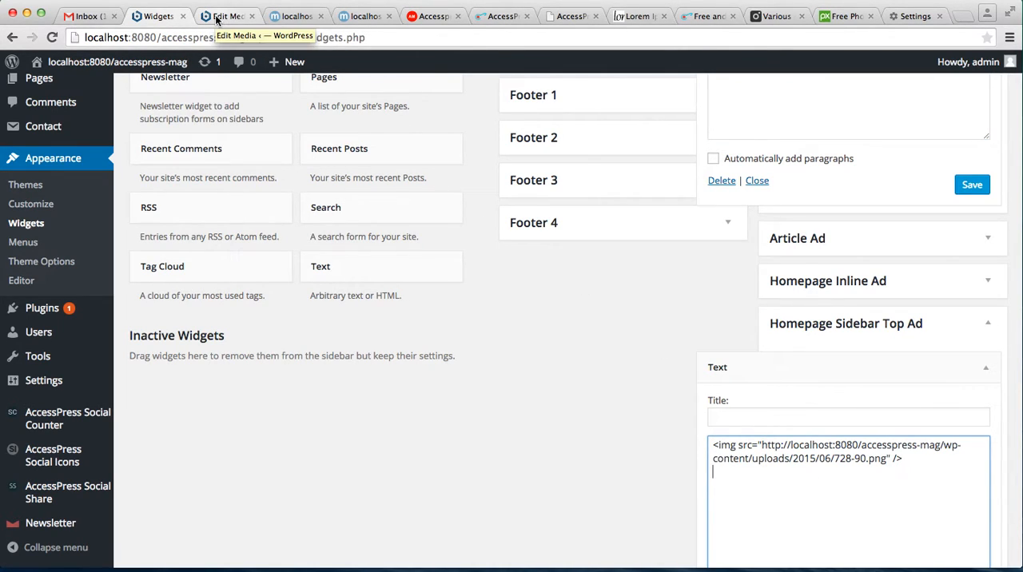
click(226, 16)
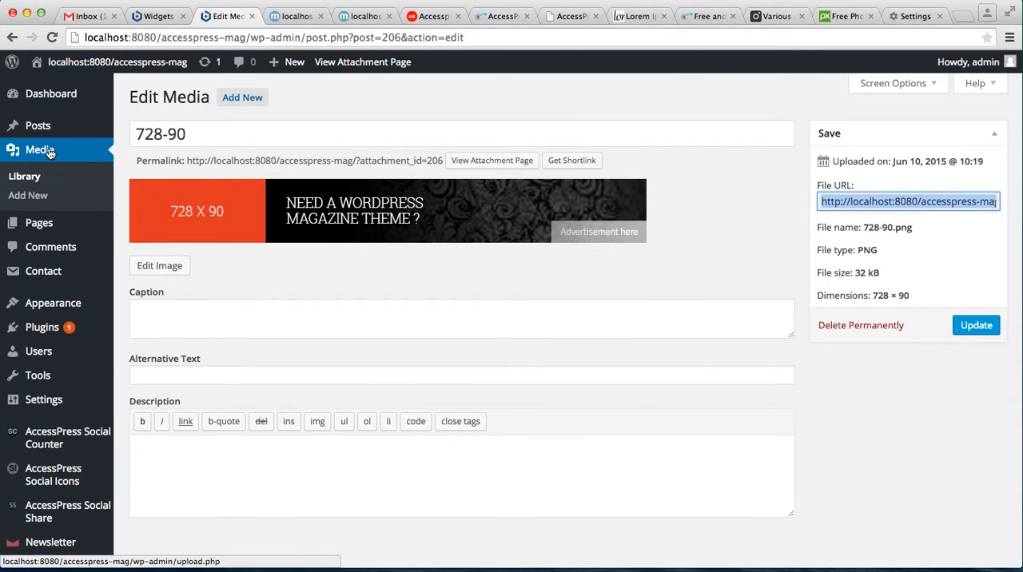
click(24, 175)
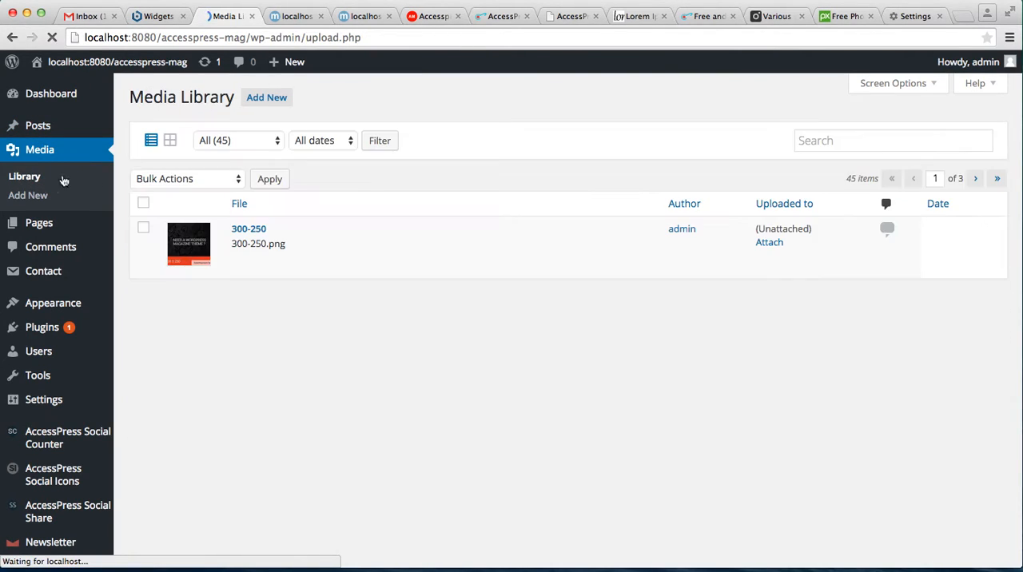
click(249, 228)
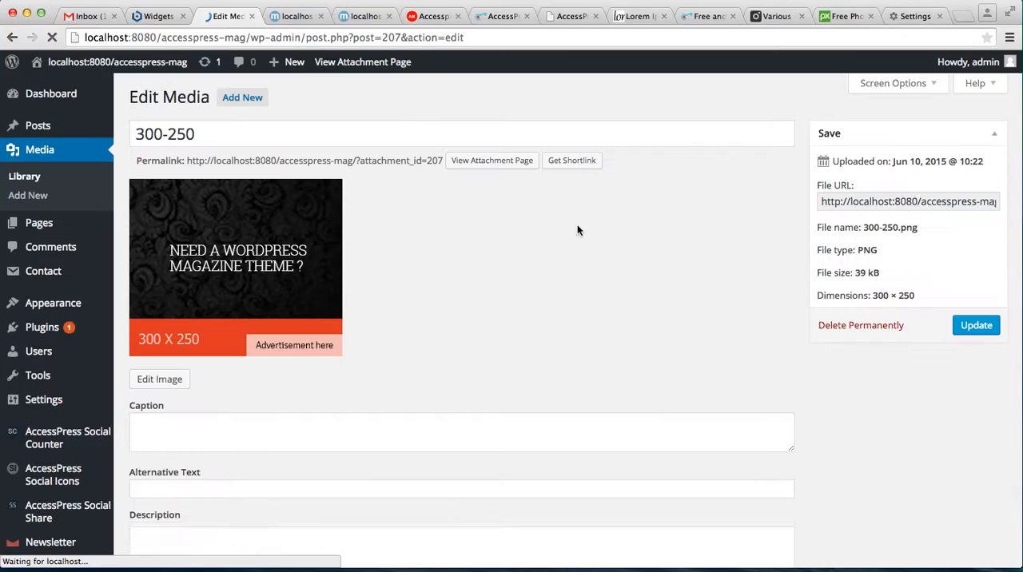
click(908, 201)
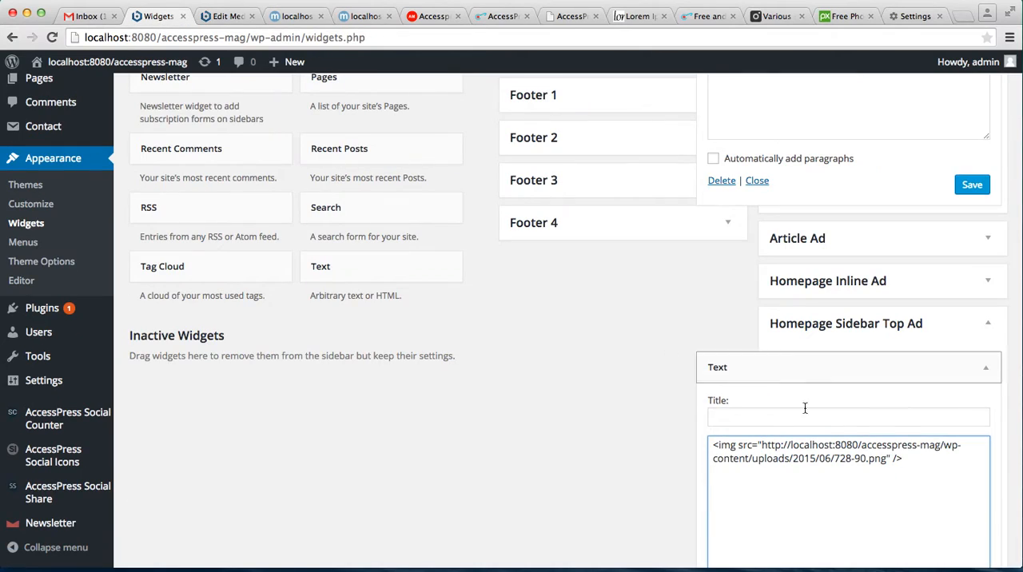
- Set the sidebar top ad widget's image to 300-250.png, title it Advertisement and save
scroll(down, 3)
text(300-25)
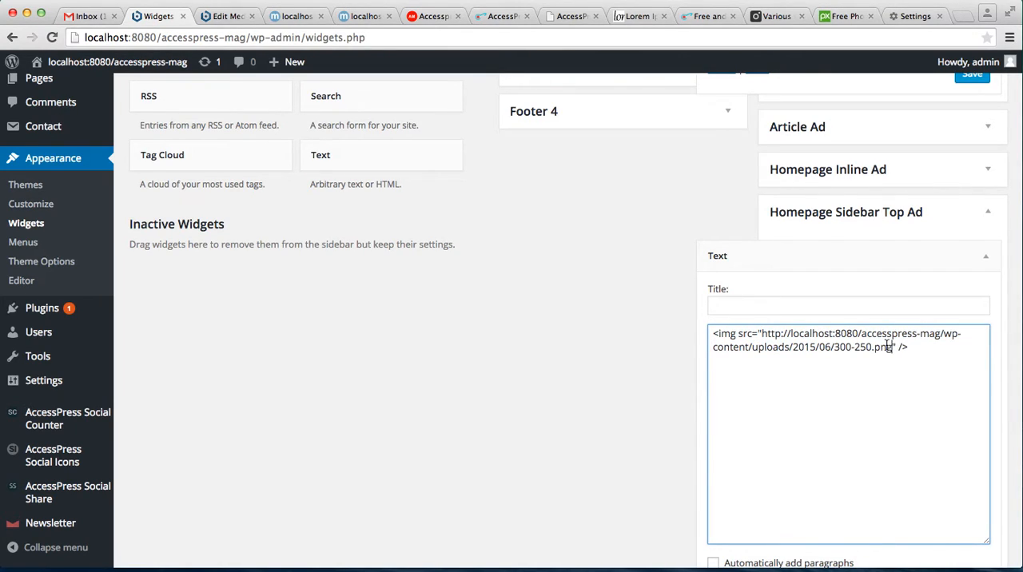
text(A)
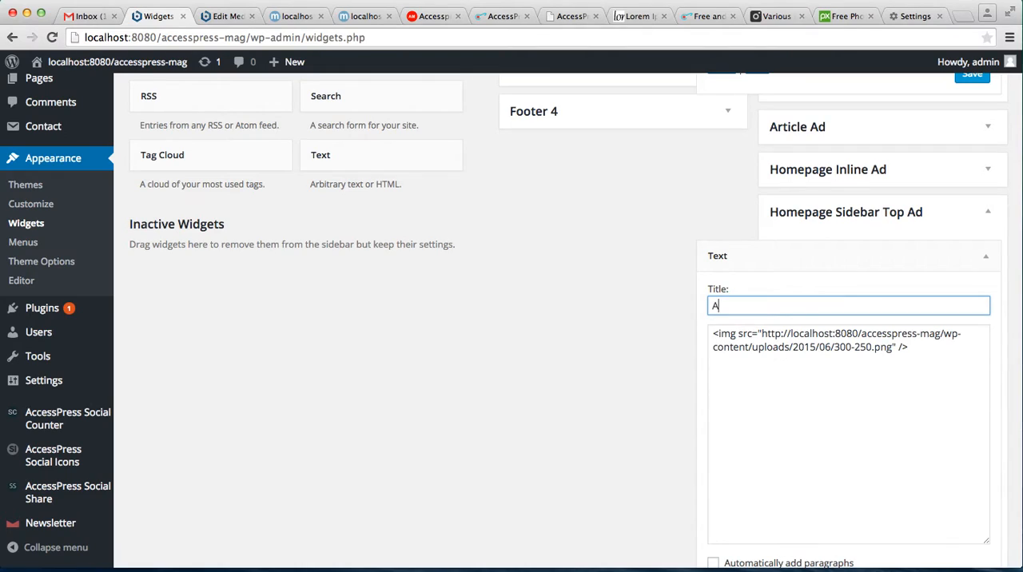
text(dvertise)
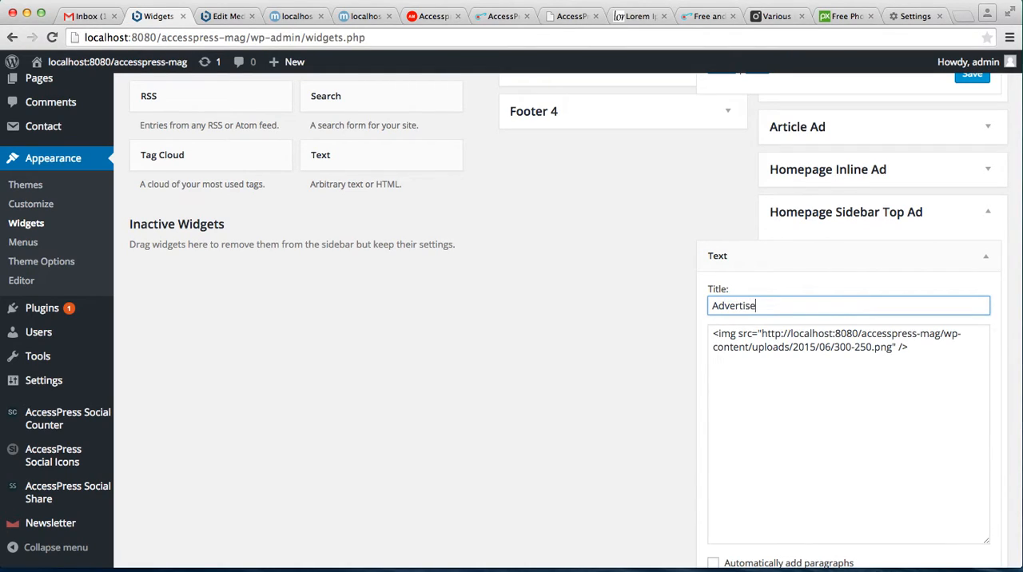
text(ment)
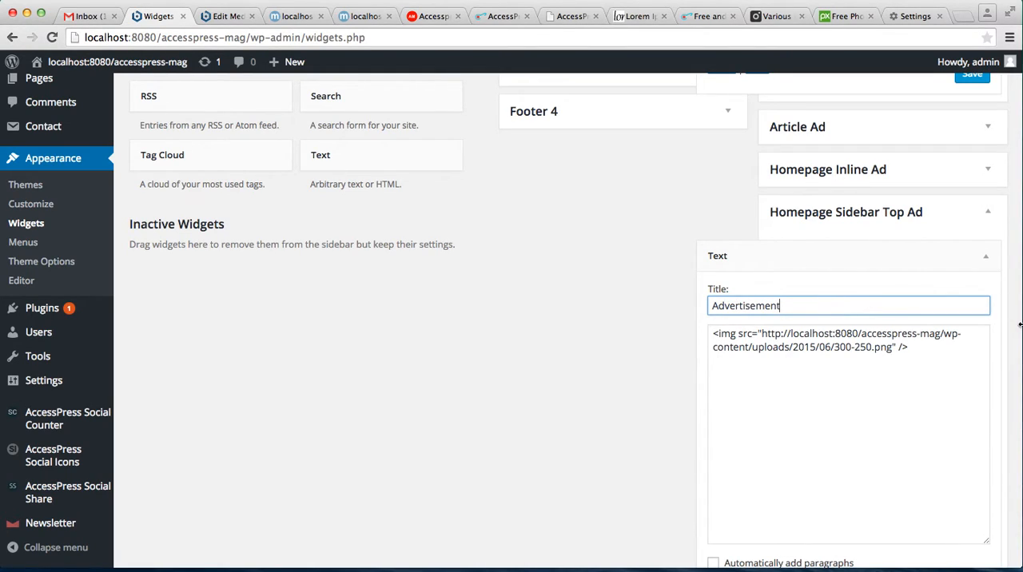
scroll(down, 3)
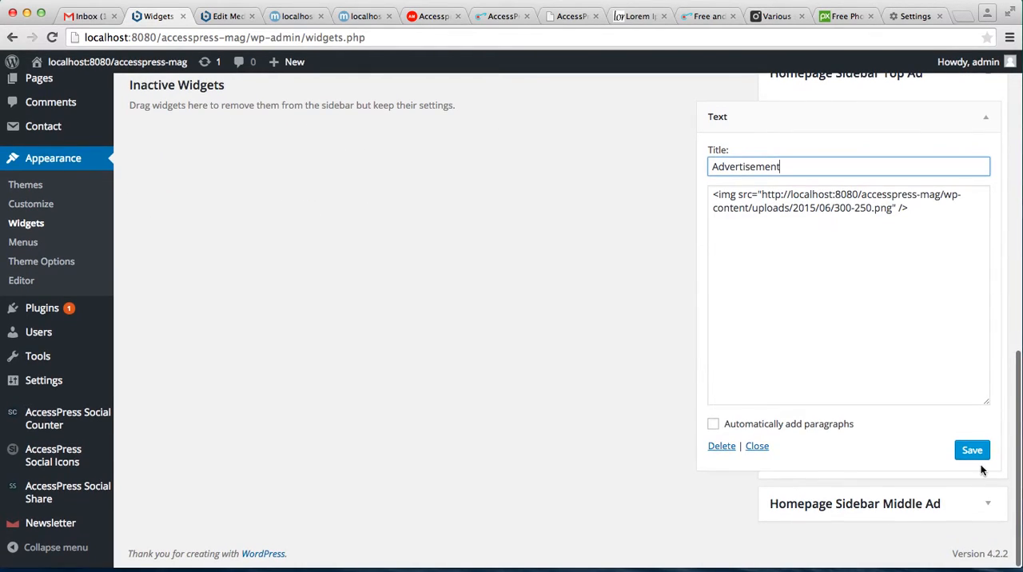
click(972, 451)
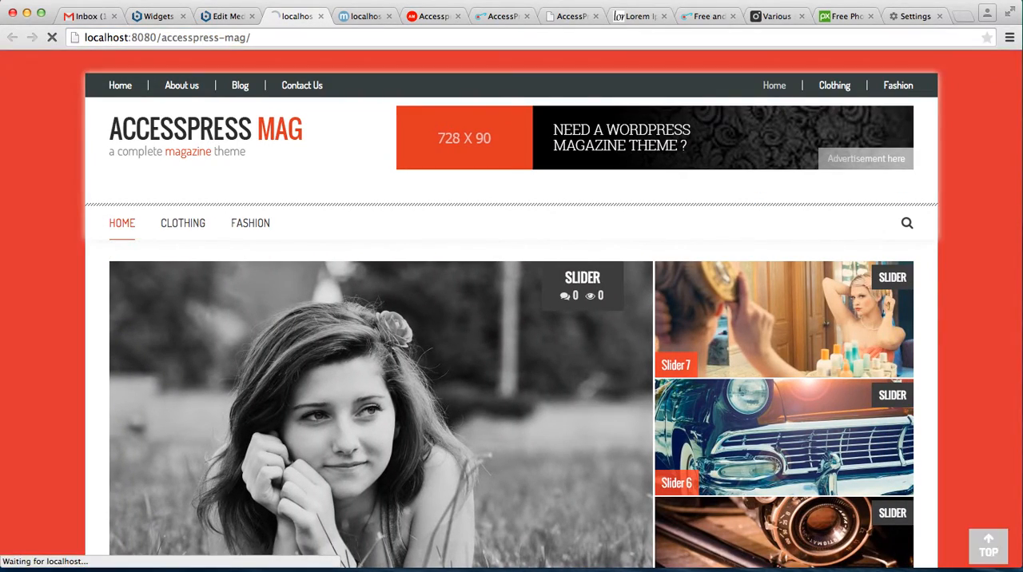
- View the 300×250 Advertisement sidebar ad on the homepage, then return to Widgets
scroll(down, 3)
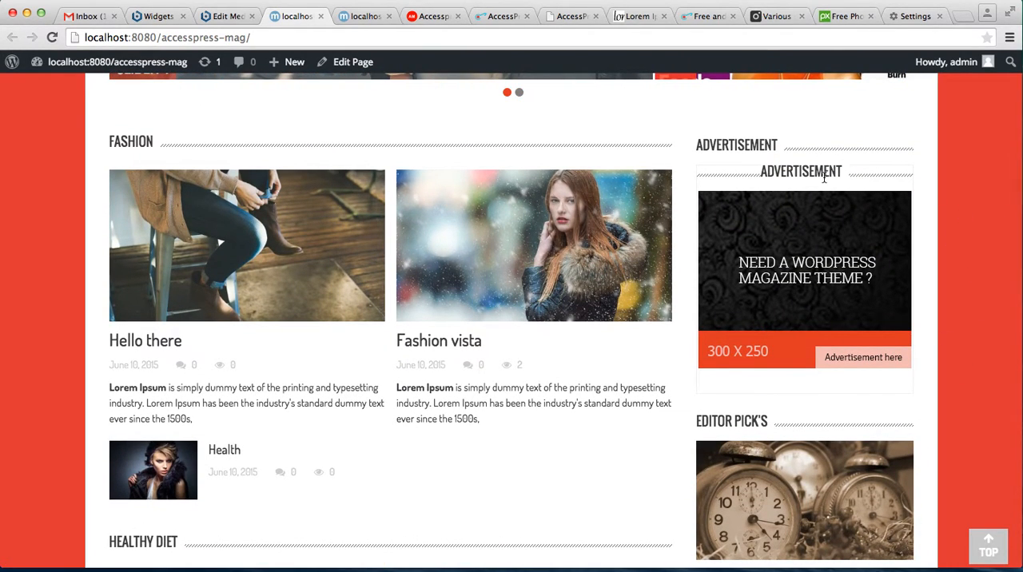
mouse_move(780, 259)
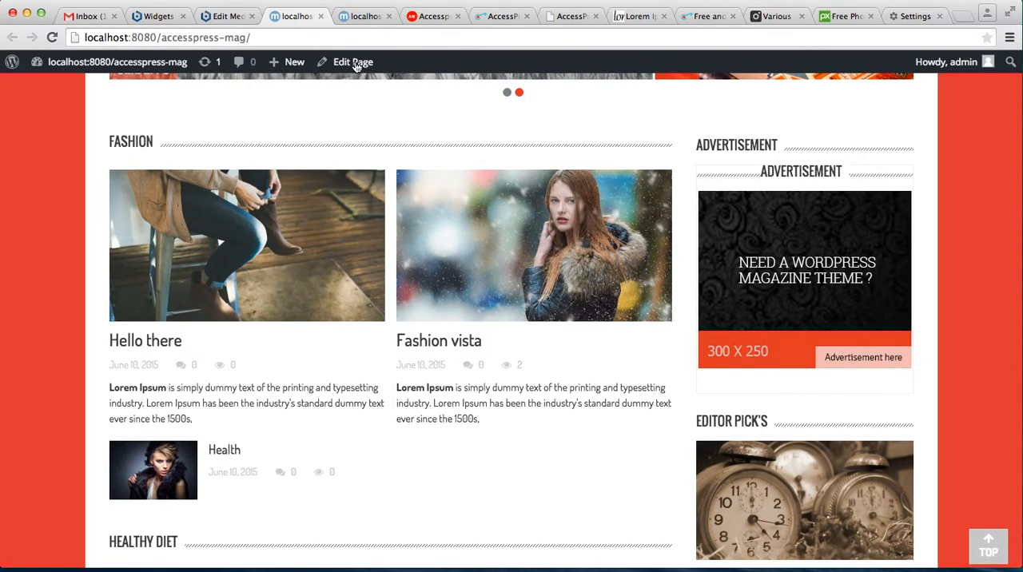
click(156, 16)
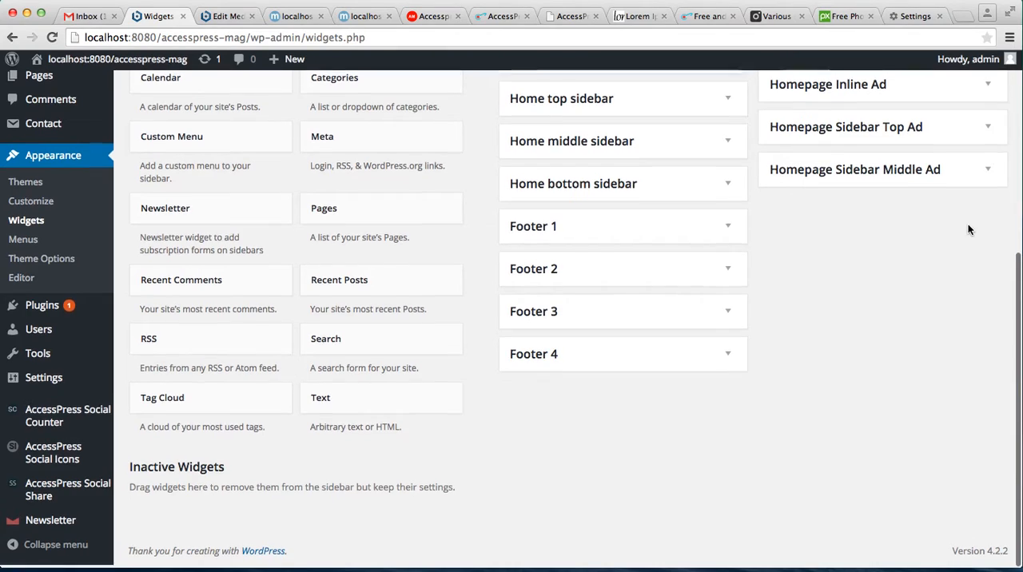
scroll(up, 3)
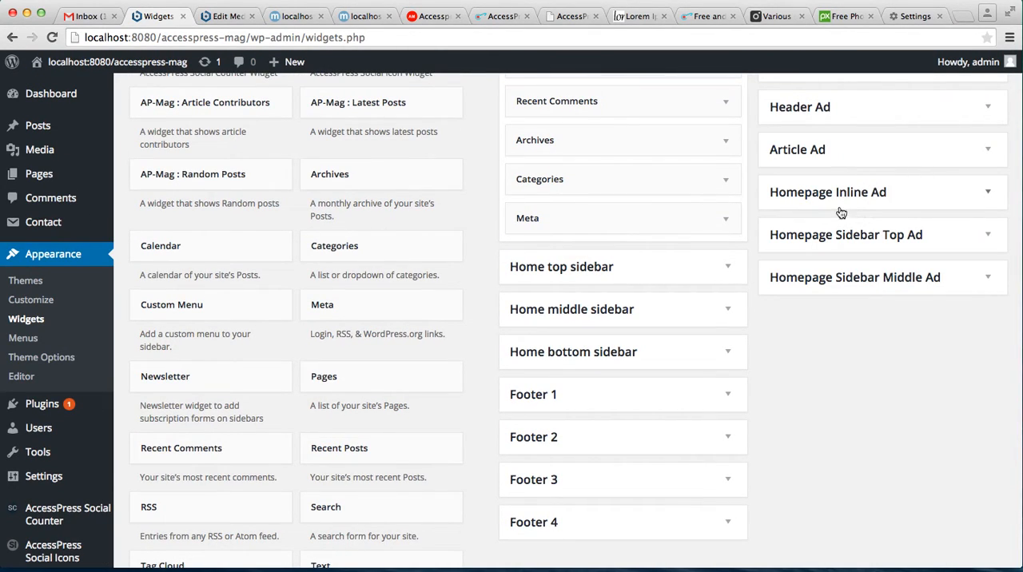
mouse_move(879, 249)
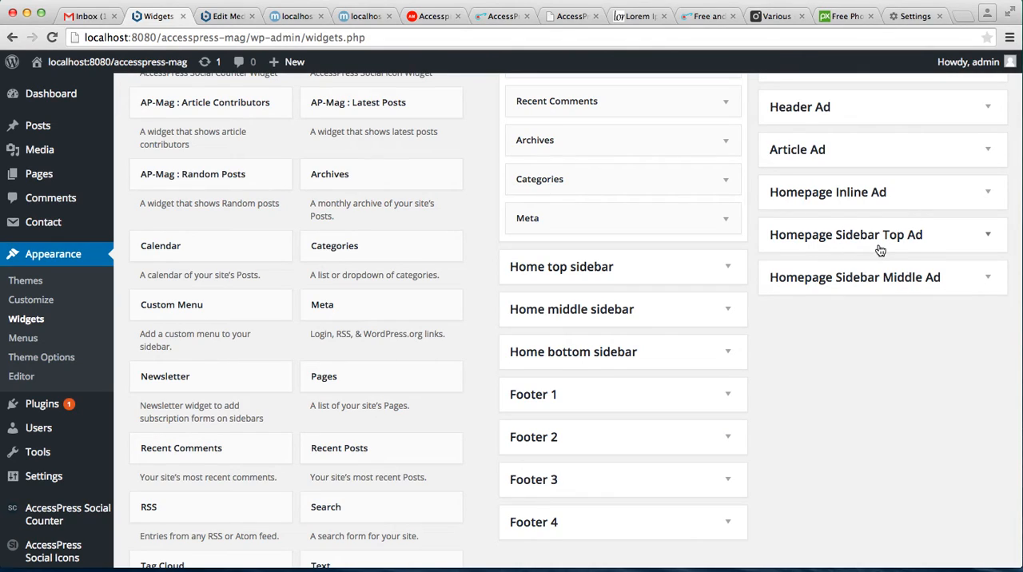
mouse_move(905, 292)
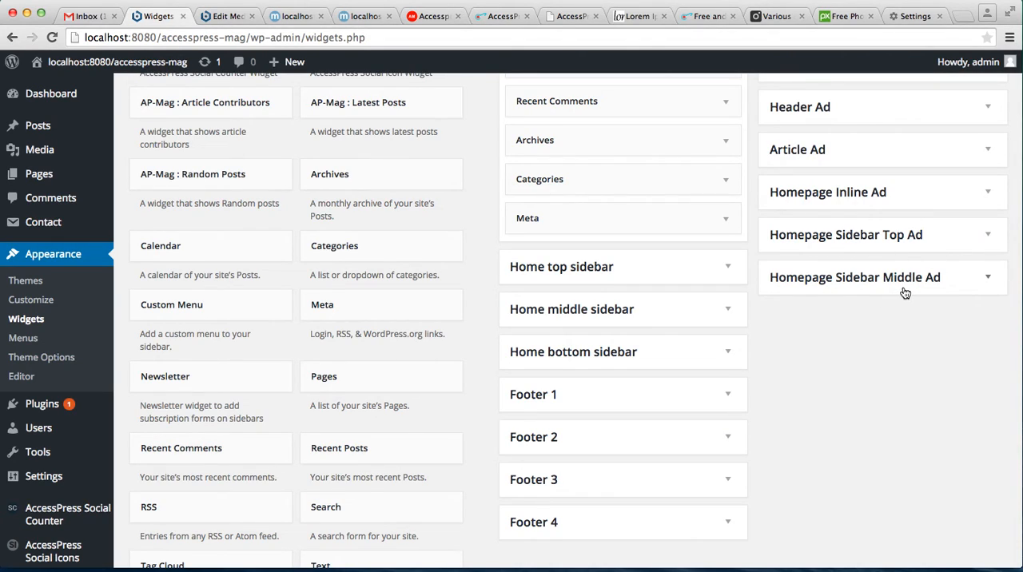